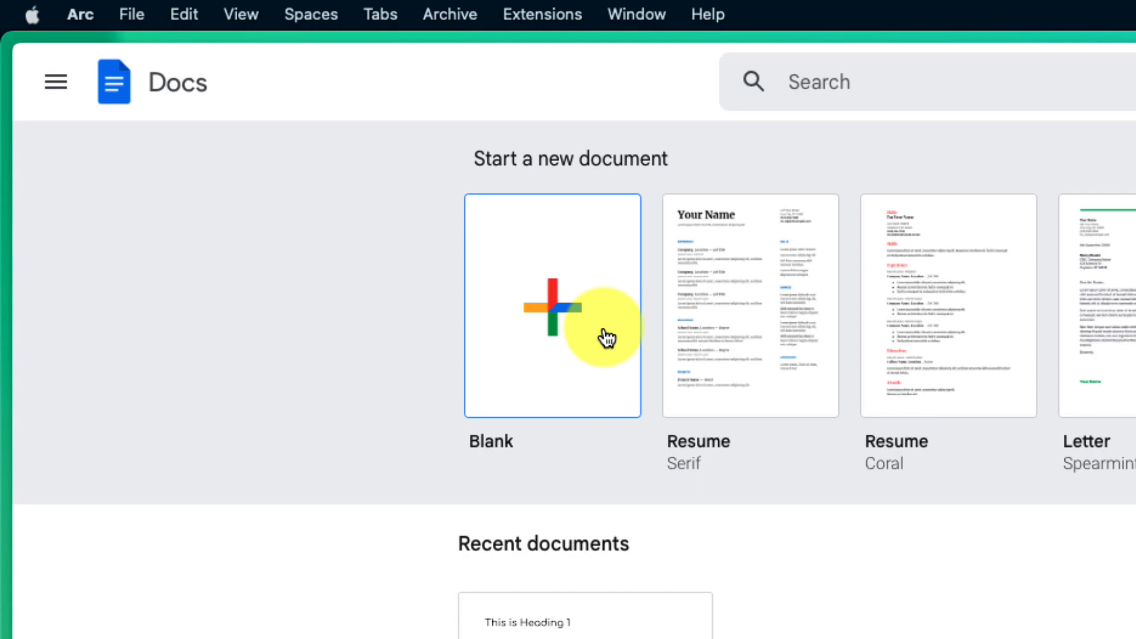
# Step: Open the 'What is Markdown?' document from the recent documents list
pyautogui.scroll(-3)
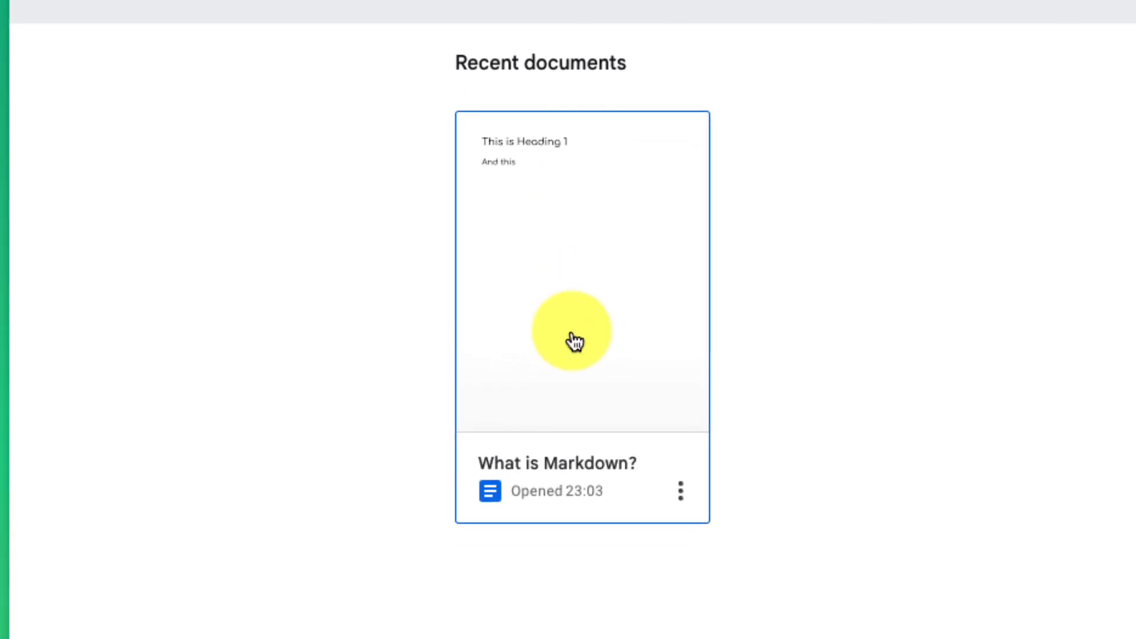
pyautogui.click(573, 332)
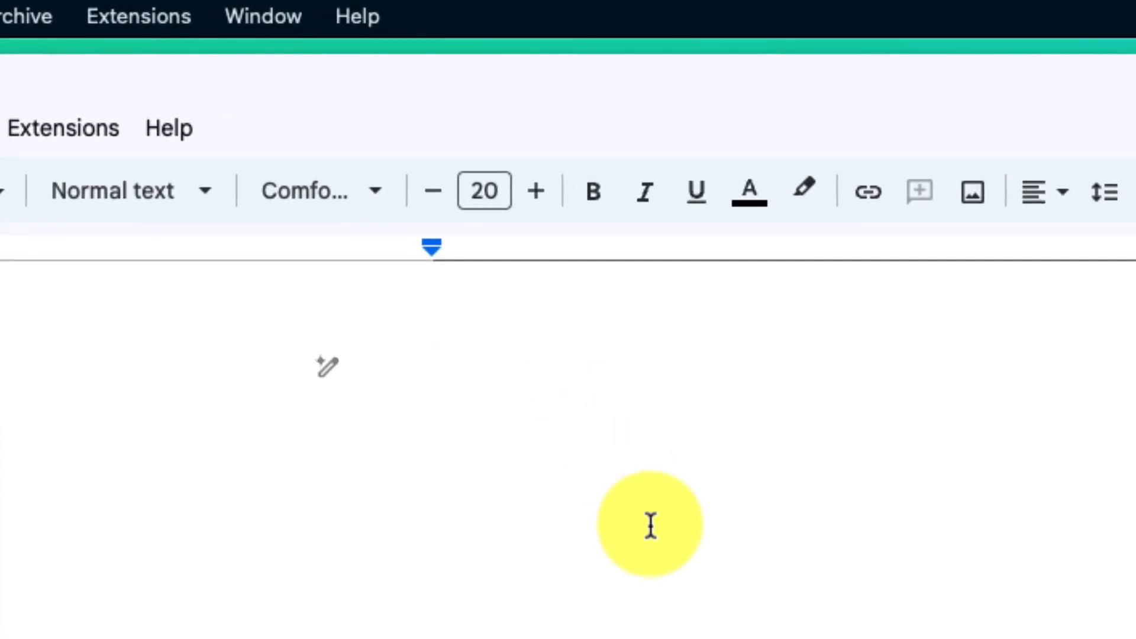
pyautogui.moveTo(456, 376)
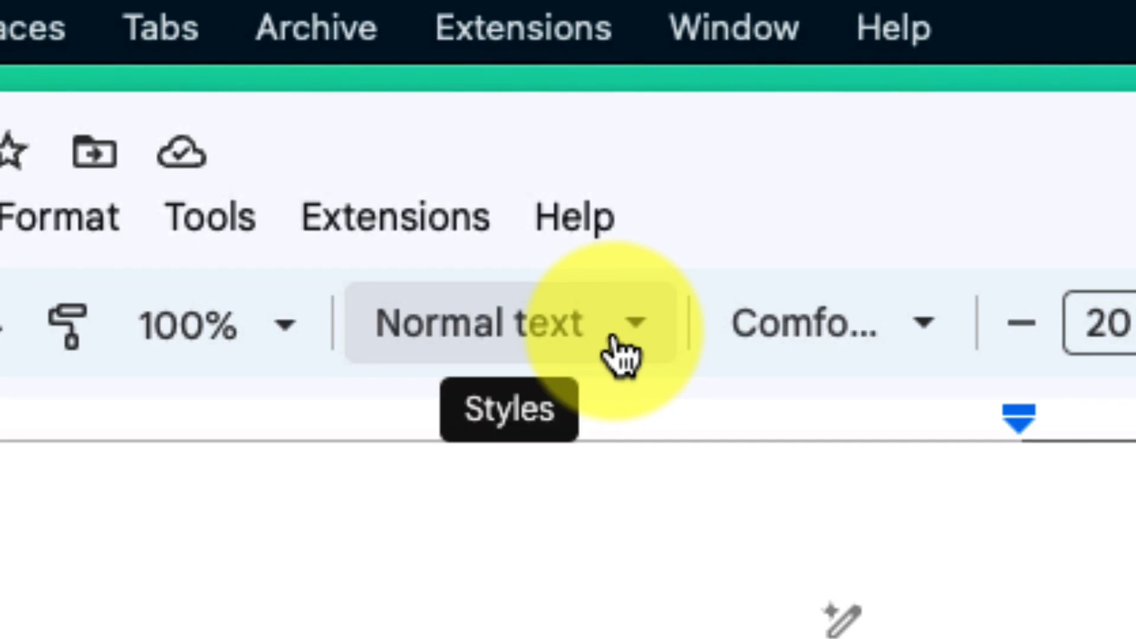
pyautogui.click(395, 108)
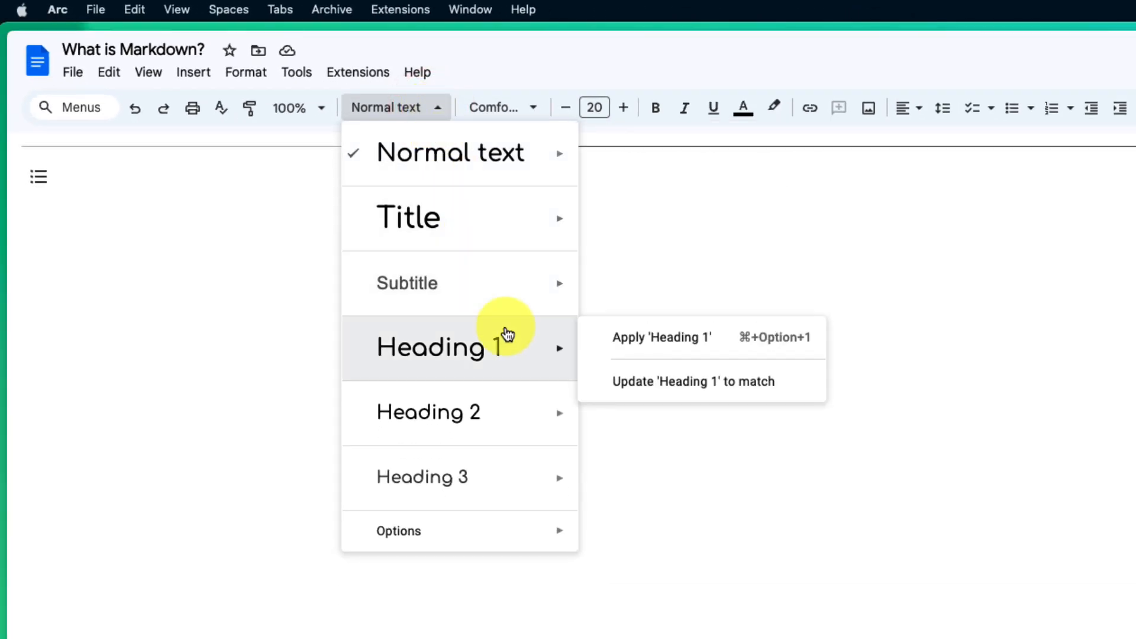
pyautogui.moveTo(512, 412)
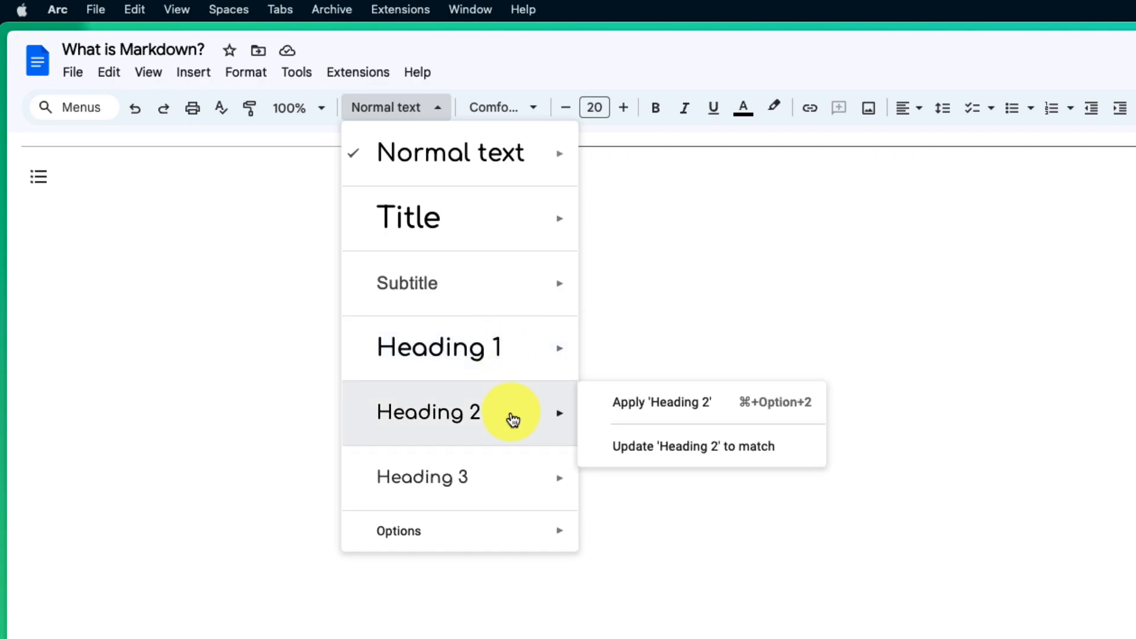
pyautogui.moveTo(513, 485)
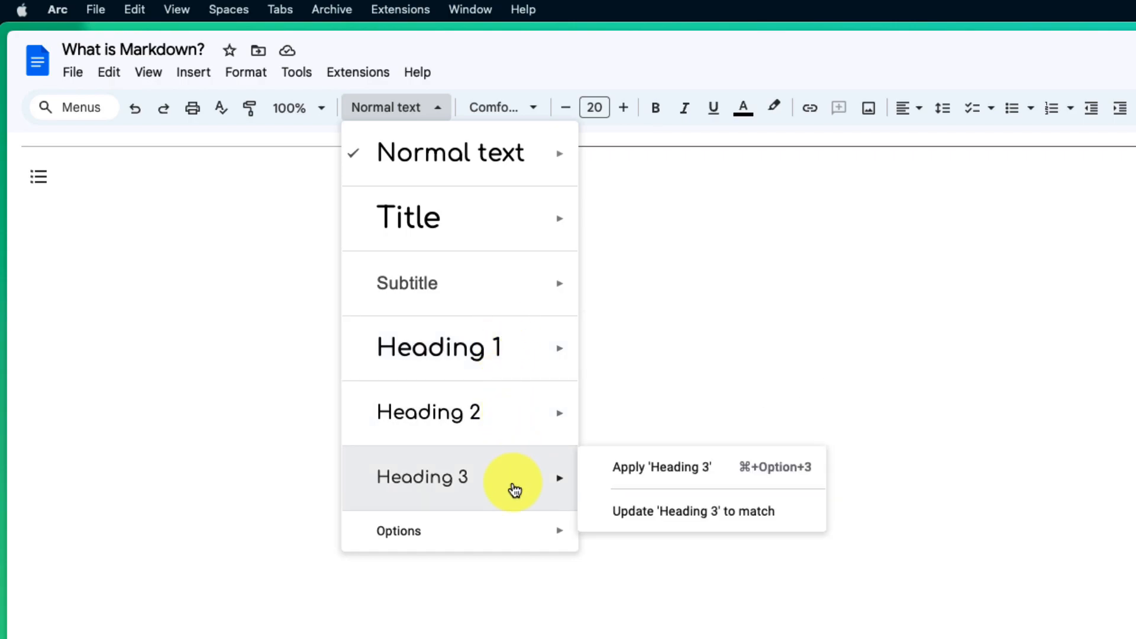
pyautogui.moveTo(427, 412)
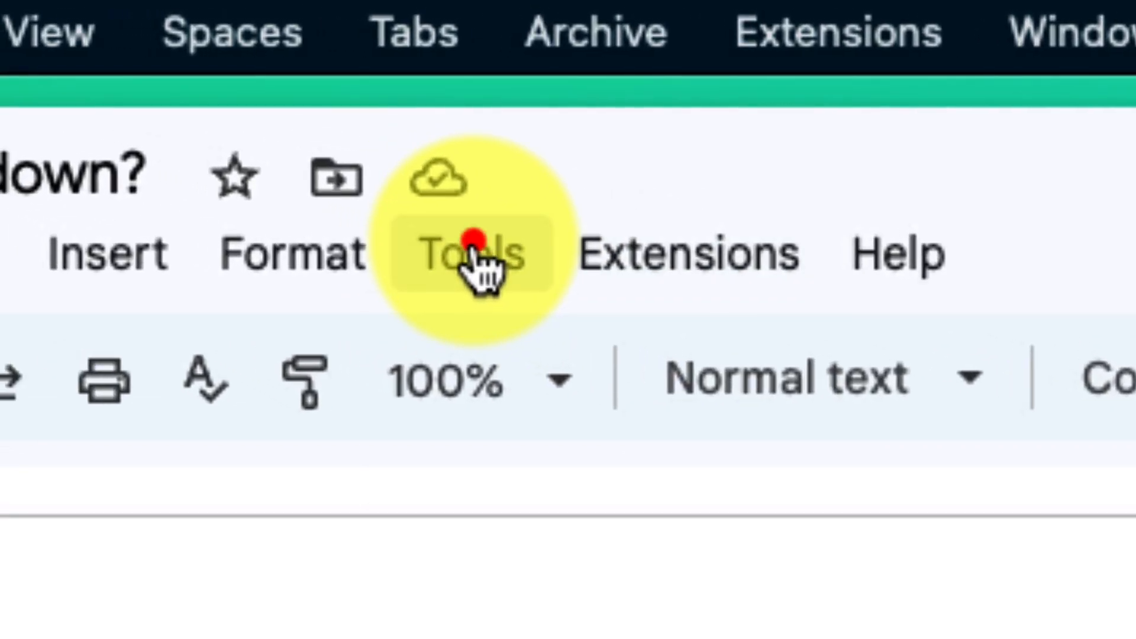
# Step: Enable 'Automatically detect markdown' in Tools > Preferences and confirm with OK
pyautogui.click(227, 78)
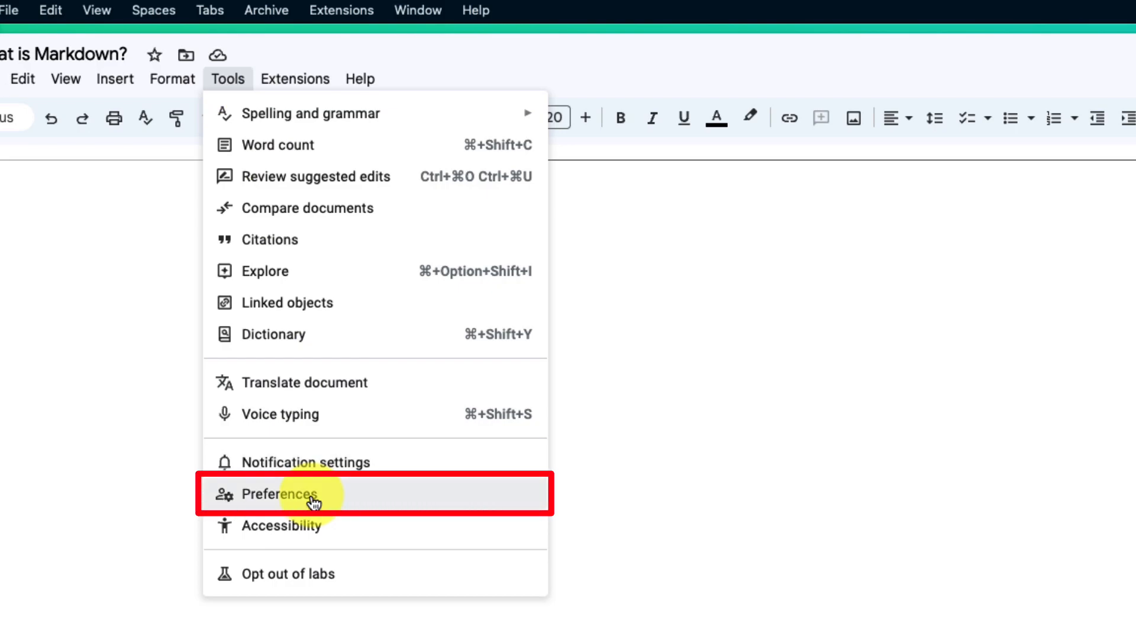
pyautogui.click(278, 495)
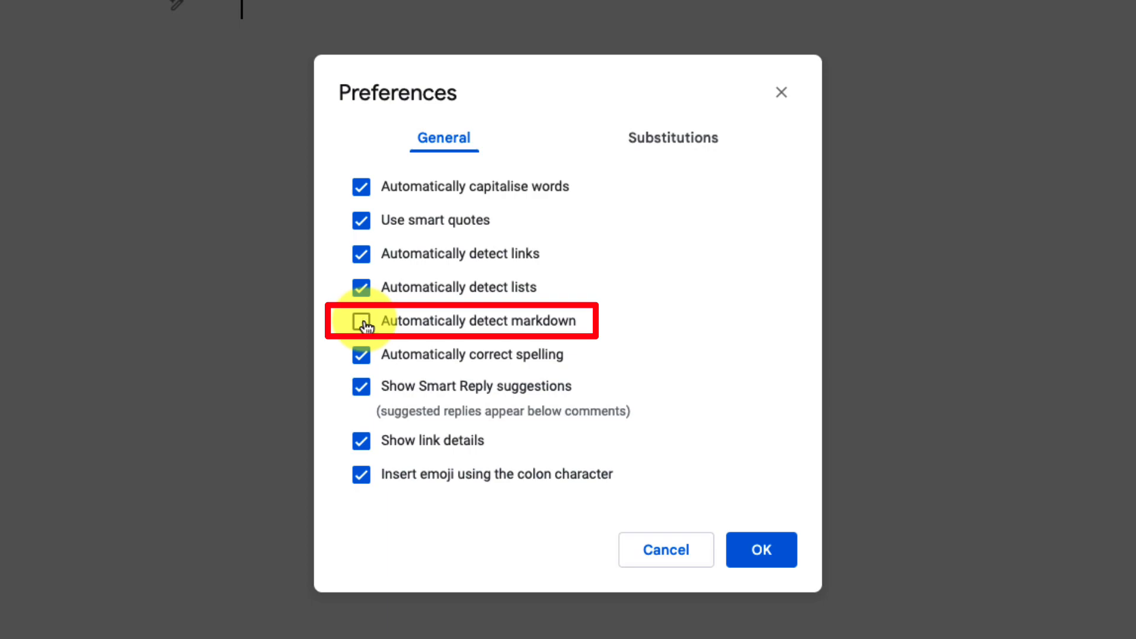
pyautogui.click(361, 321)
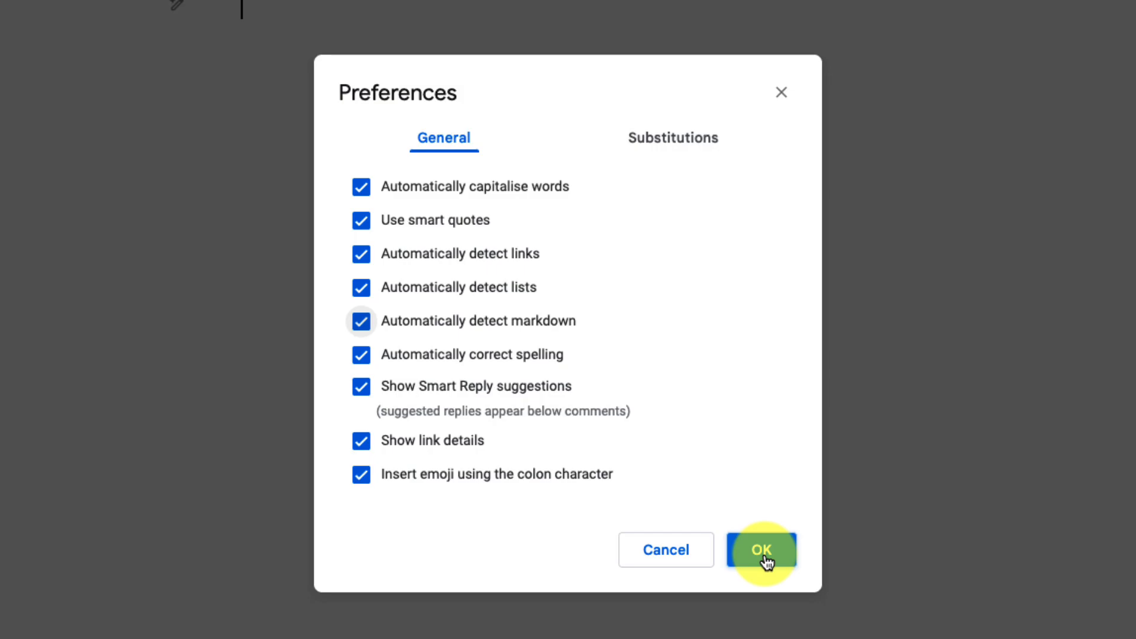
pyautogui.click(762, 549)
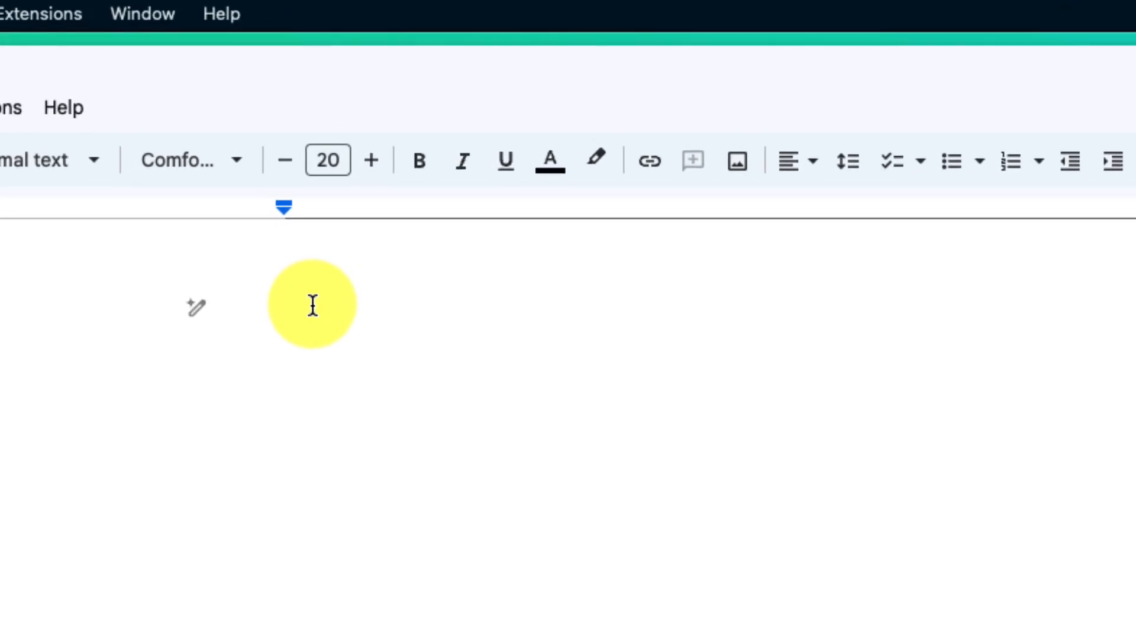
# Step: Add the line '# This is Heading 1' so it becomes a Heading 1
pyautogui.write('#')
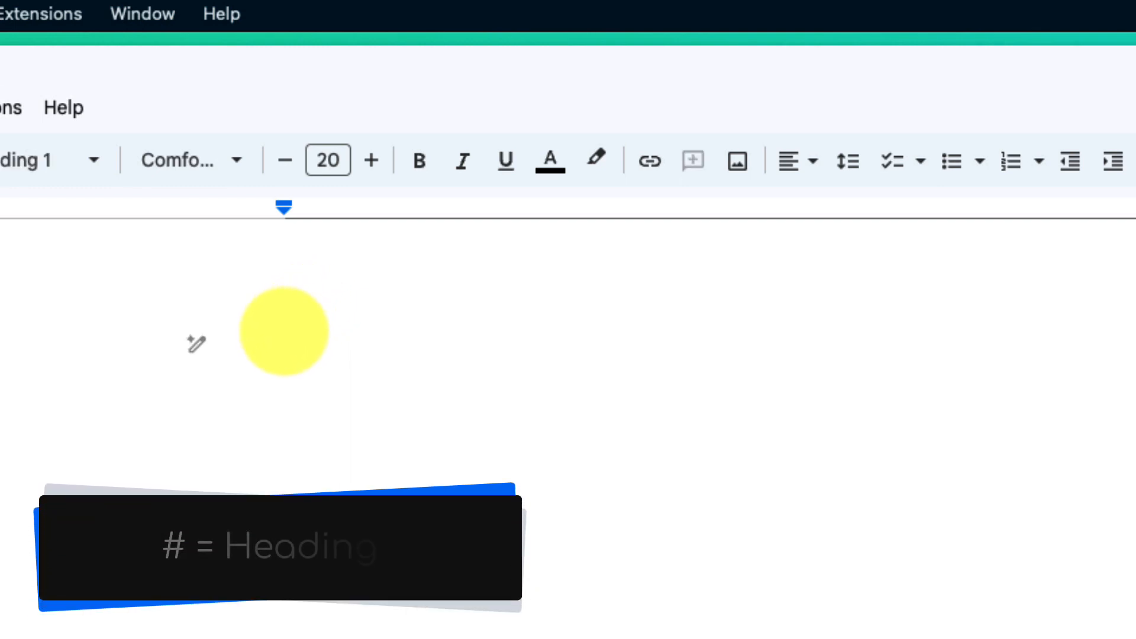
pyautogui.write('This is Head')
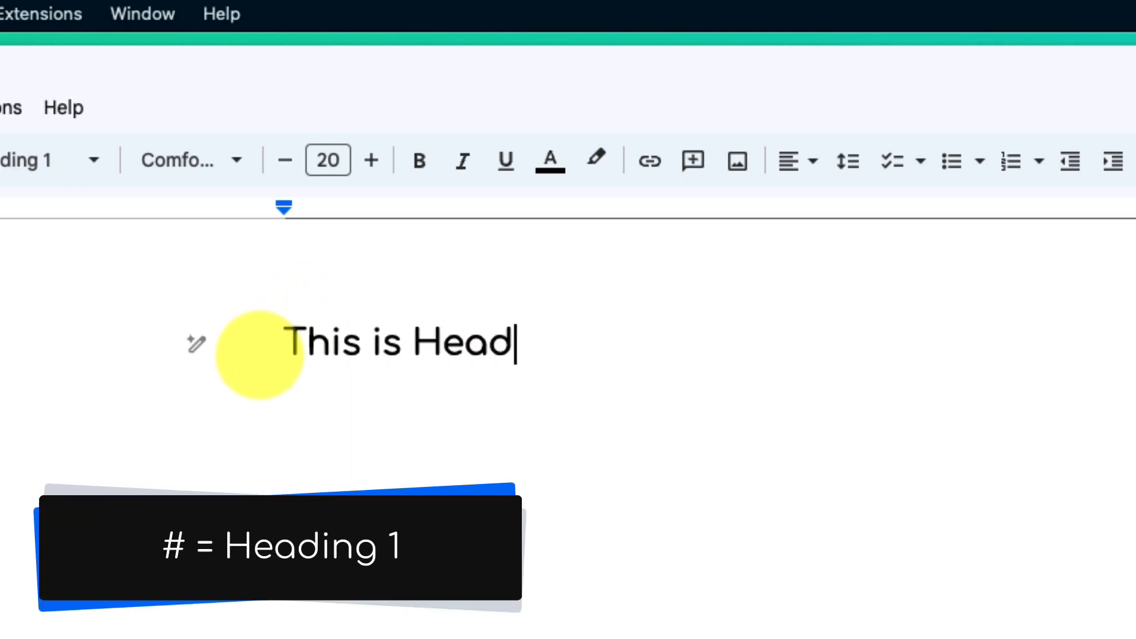
pyautogui.write('ing 1')
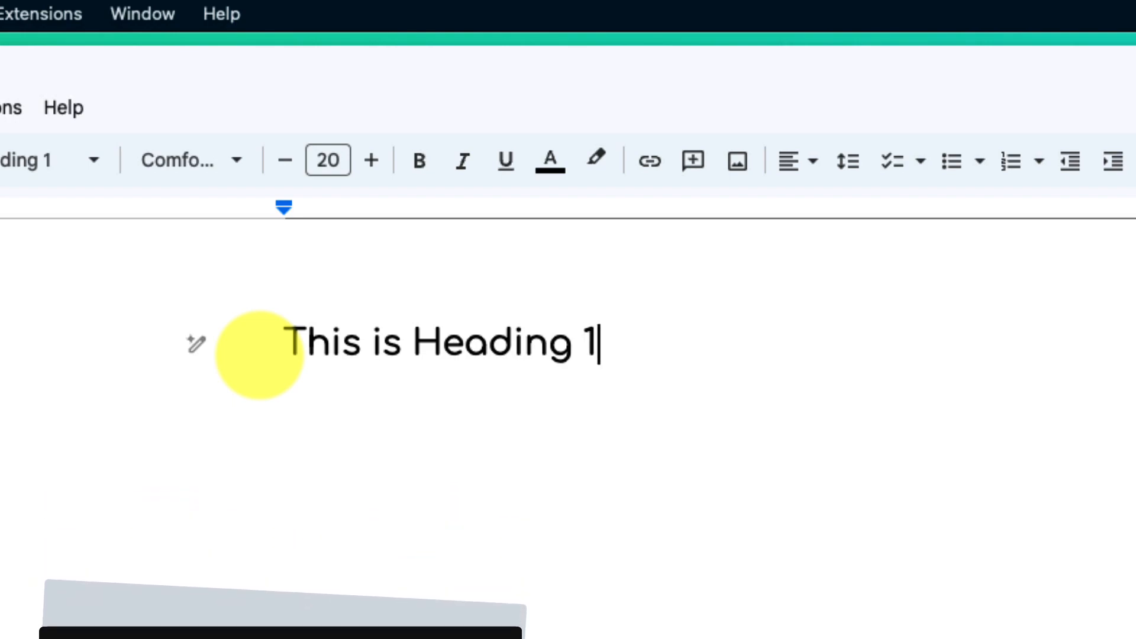
pyautogui.press('Return')
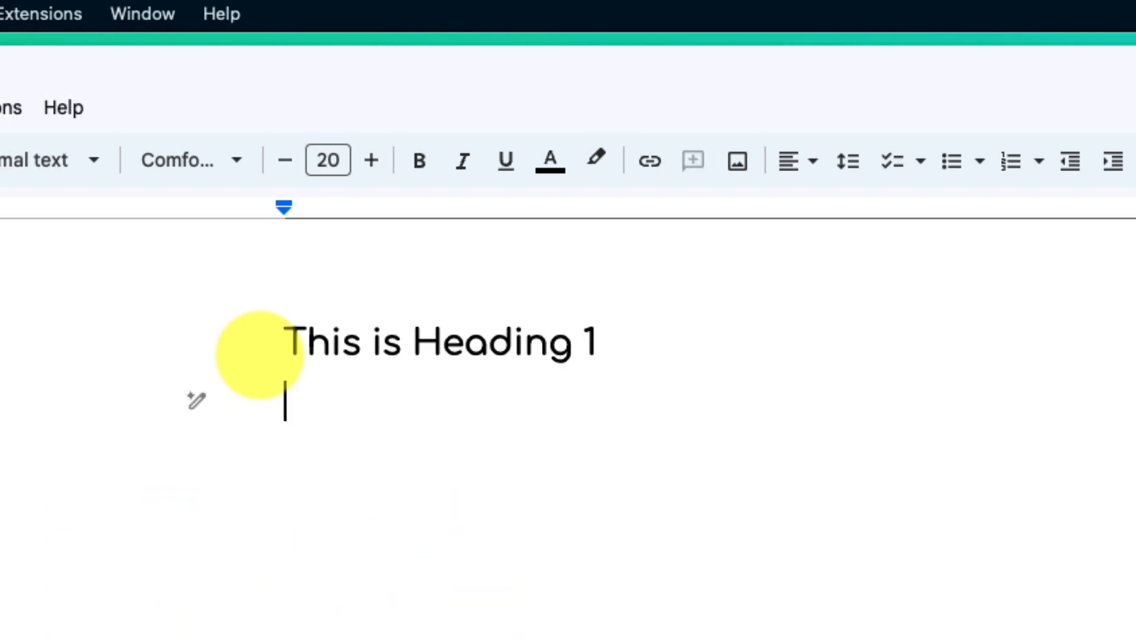
# Step: Add the line '## And this is Heading 2' beneath it as a Heading 2
pyautogui.scroll(3)
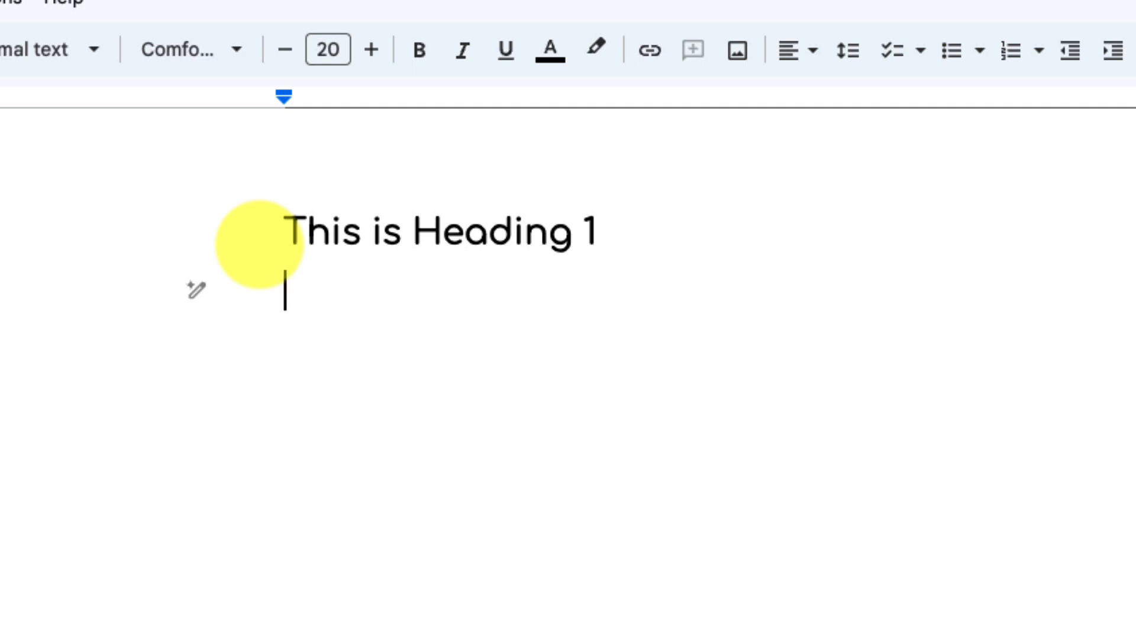
pyautogui.write('##')
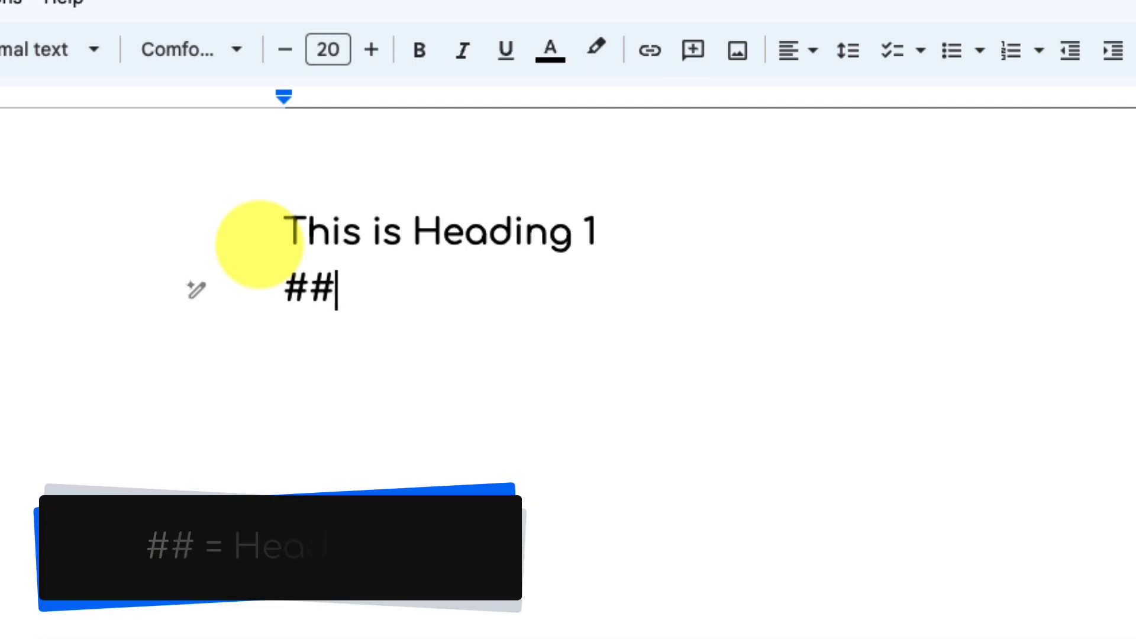
pyautogui.write('And')
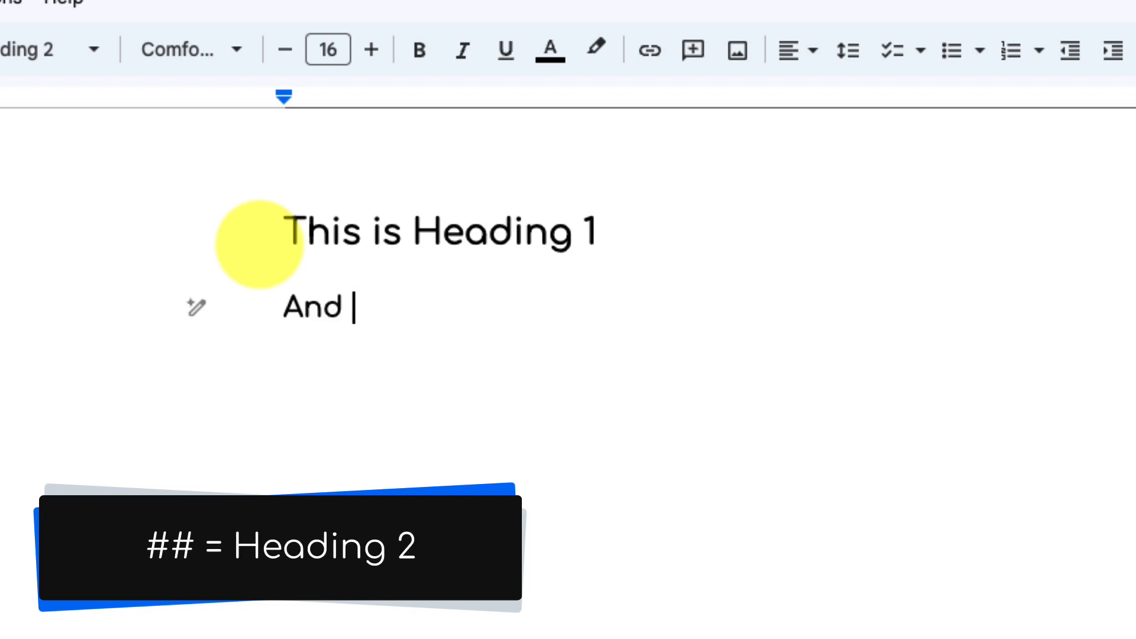
pyautogui.write('this is Heading 2')
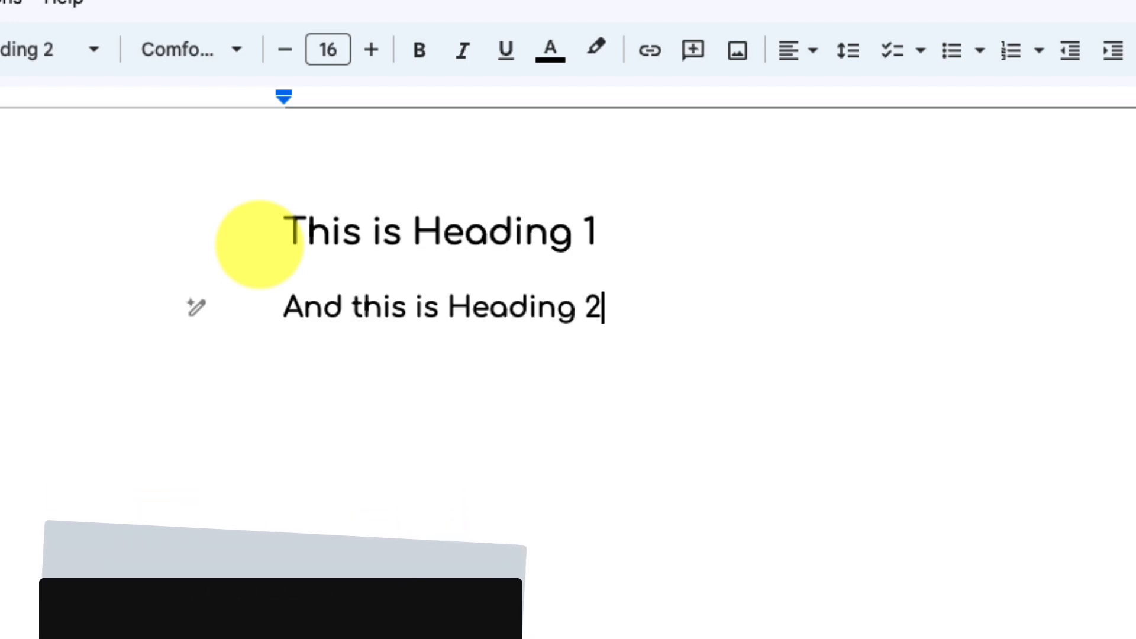
pyautogui.press('Return')
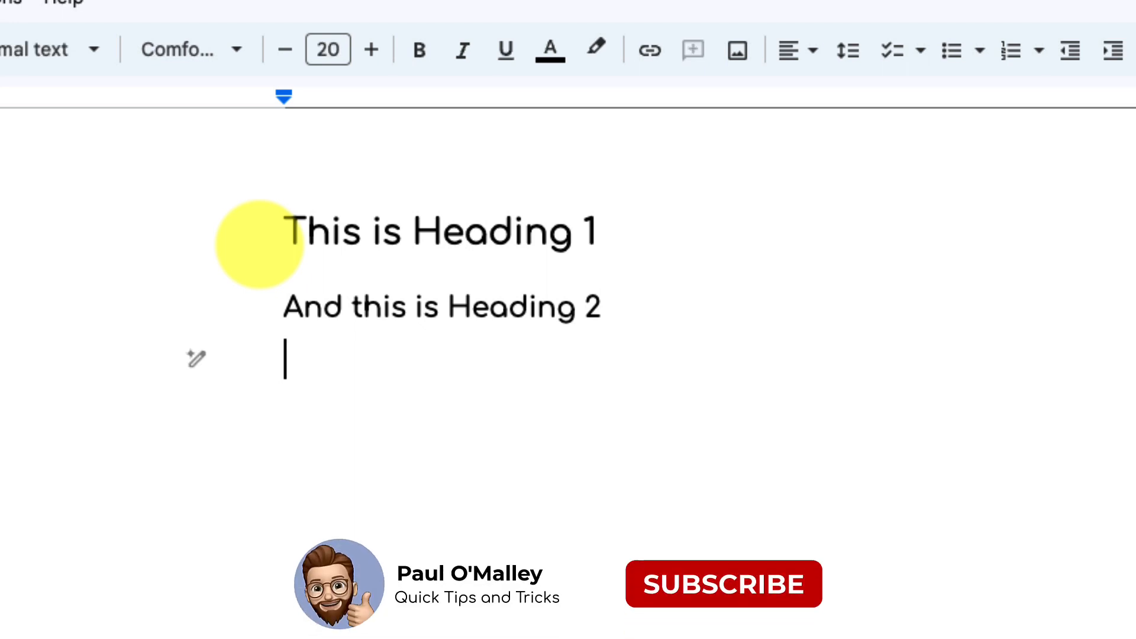
pyautogui.click(722, 583)
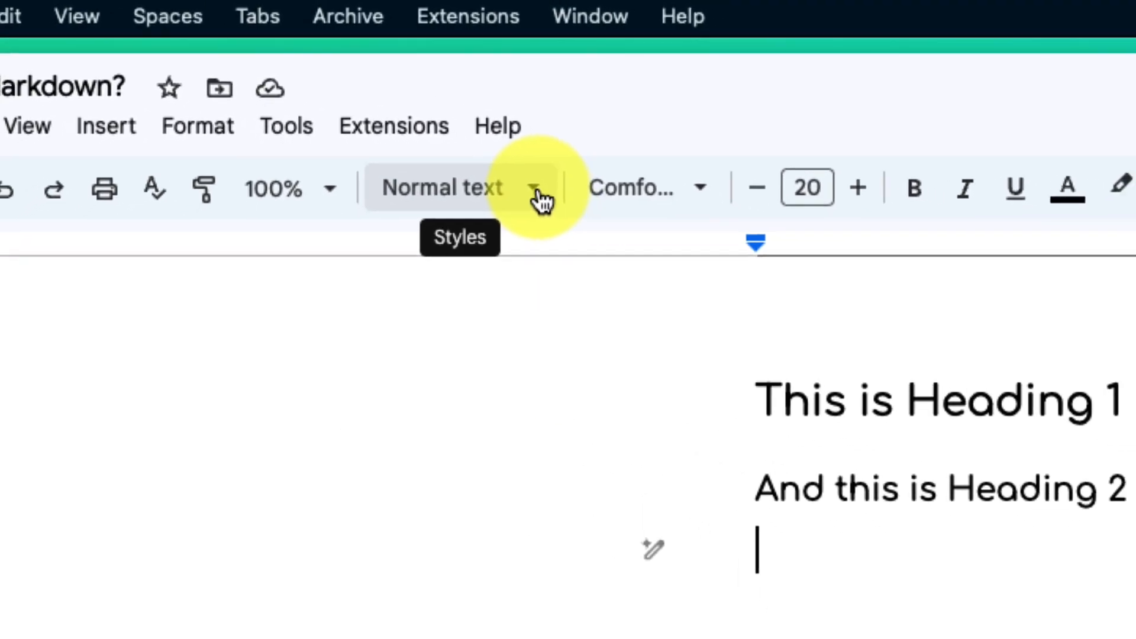
pyautogui.click(536, 188)
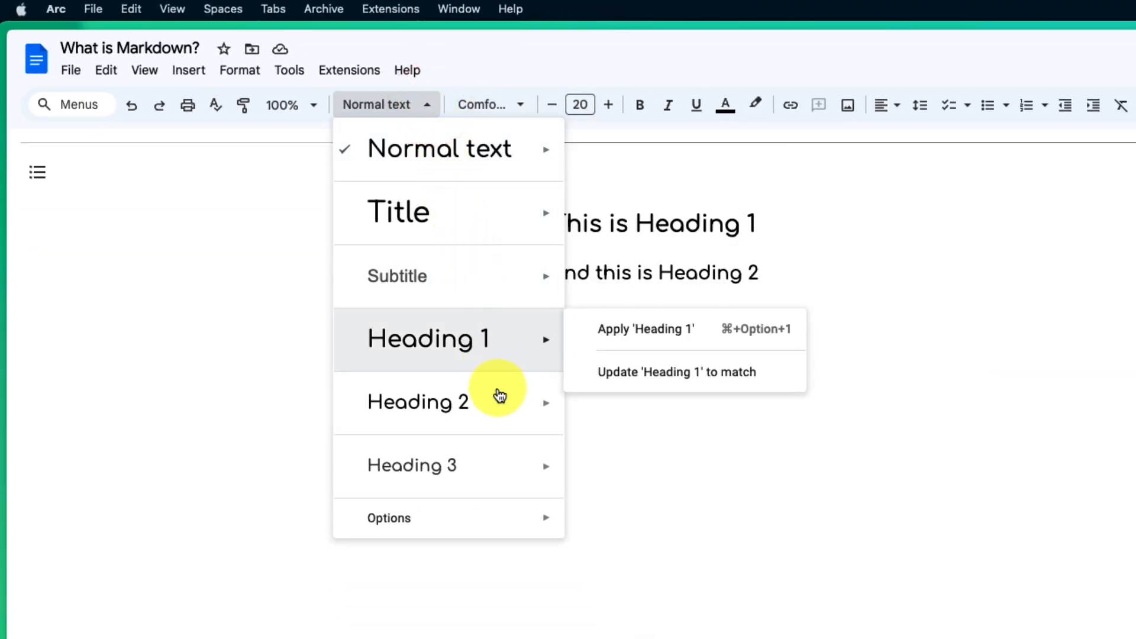
pyautogui.moveTo(500, 450)
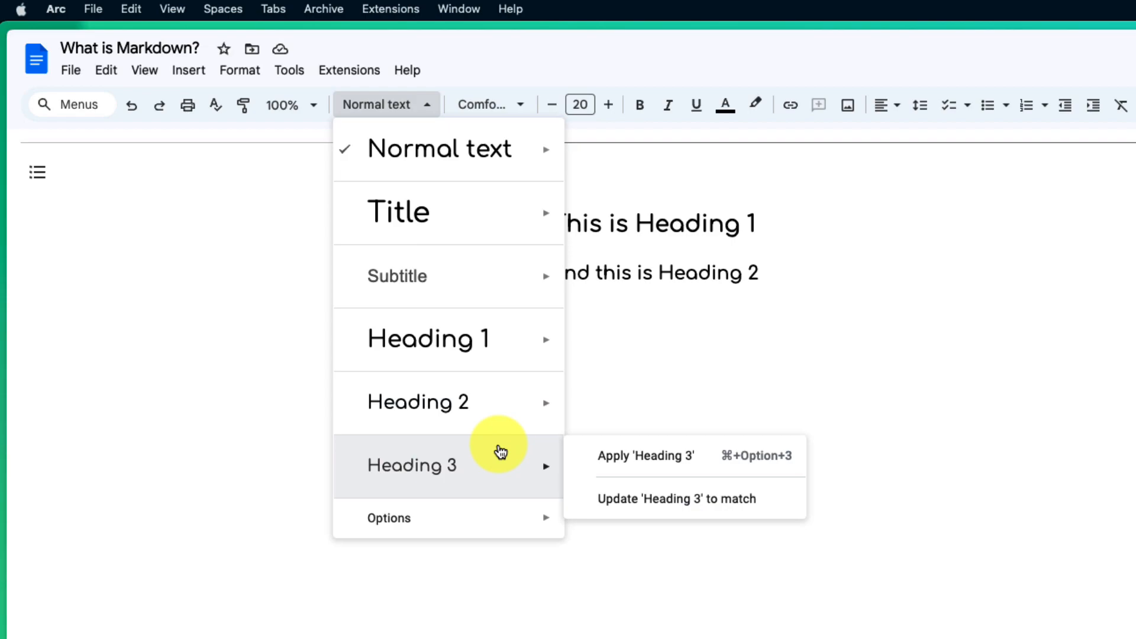
pyautogui.moveTo(606, 316)
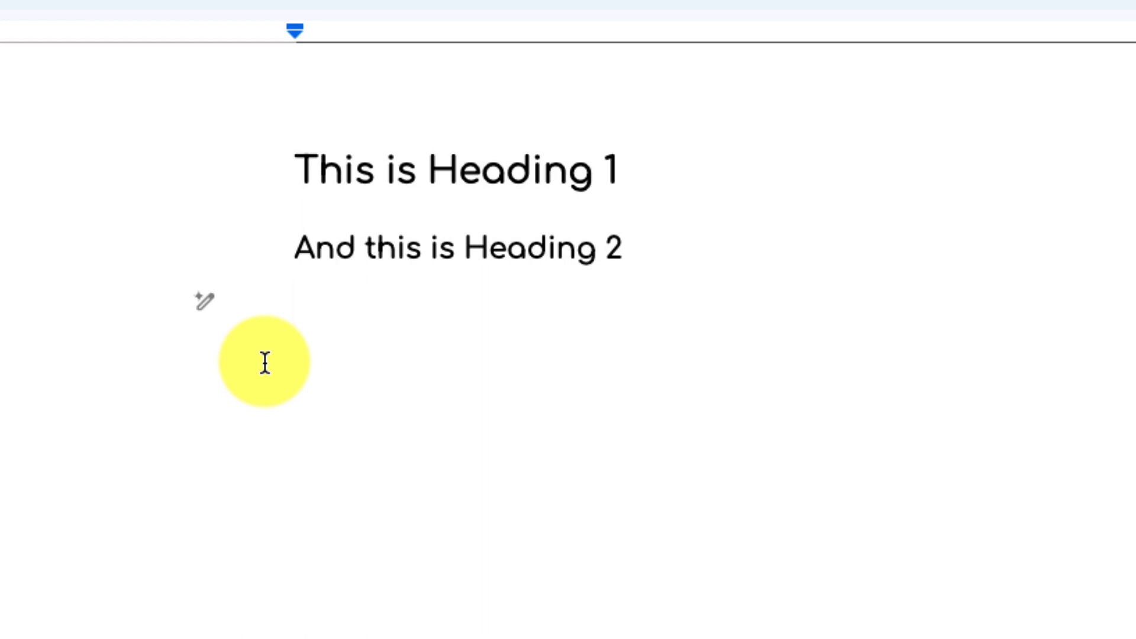
# Step: Start a '#####' heading reading 'This feature works all the way to Heading 6!'
pyautogui.write('#####')
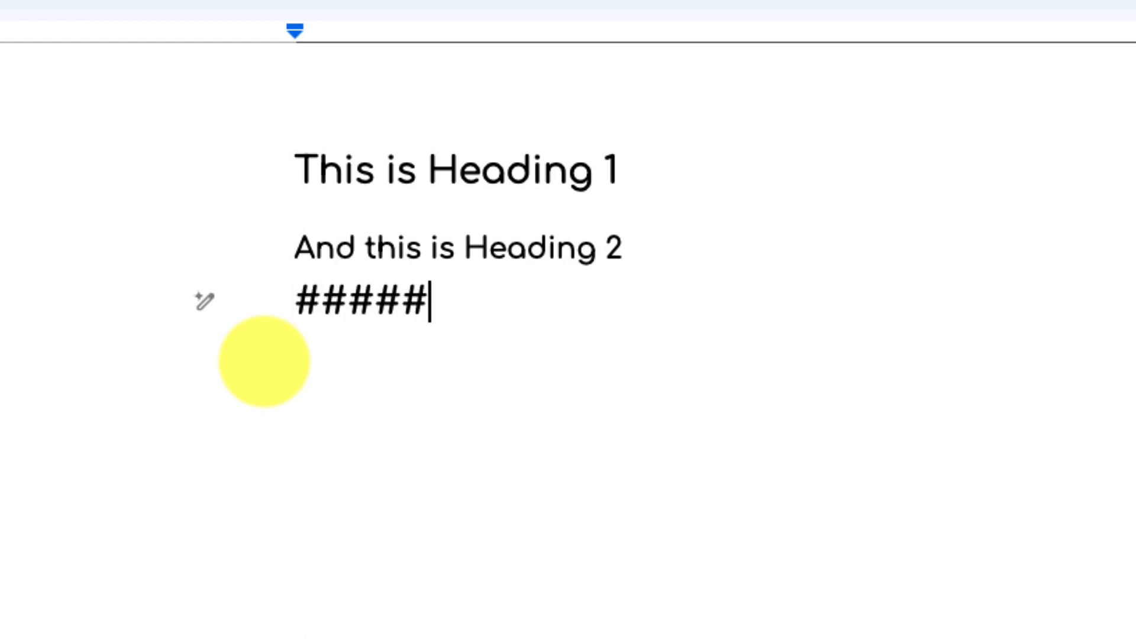
pyautogui.press('Backspace')
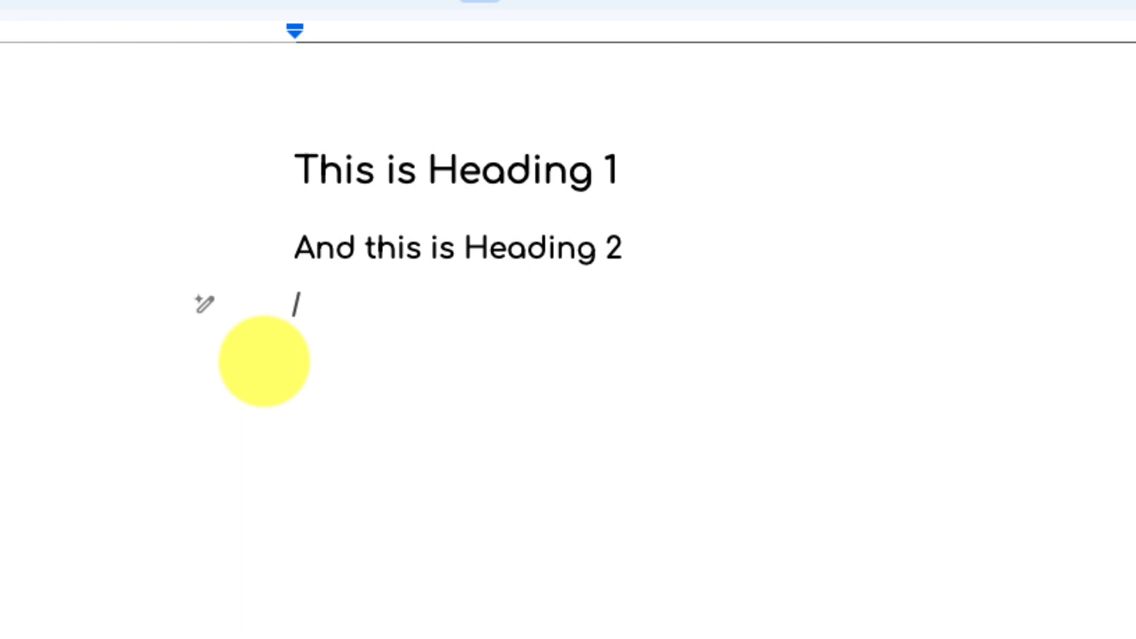
pyautogui.write('This feature')
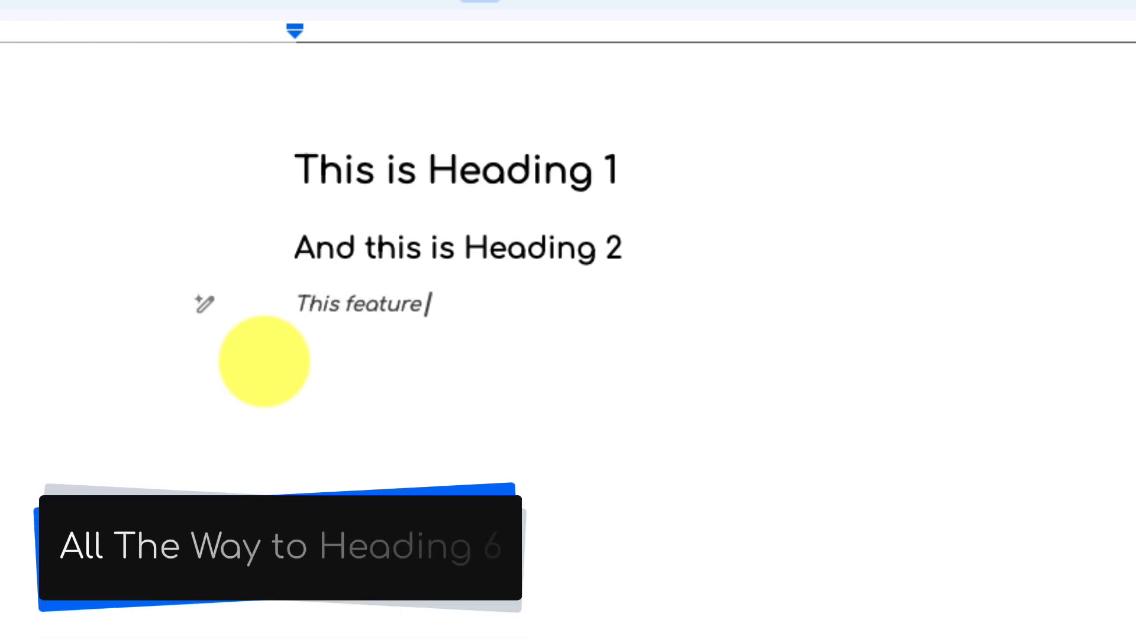
pyautogui.write('works all the way to')
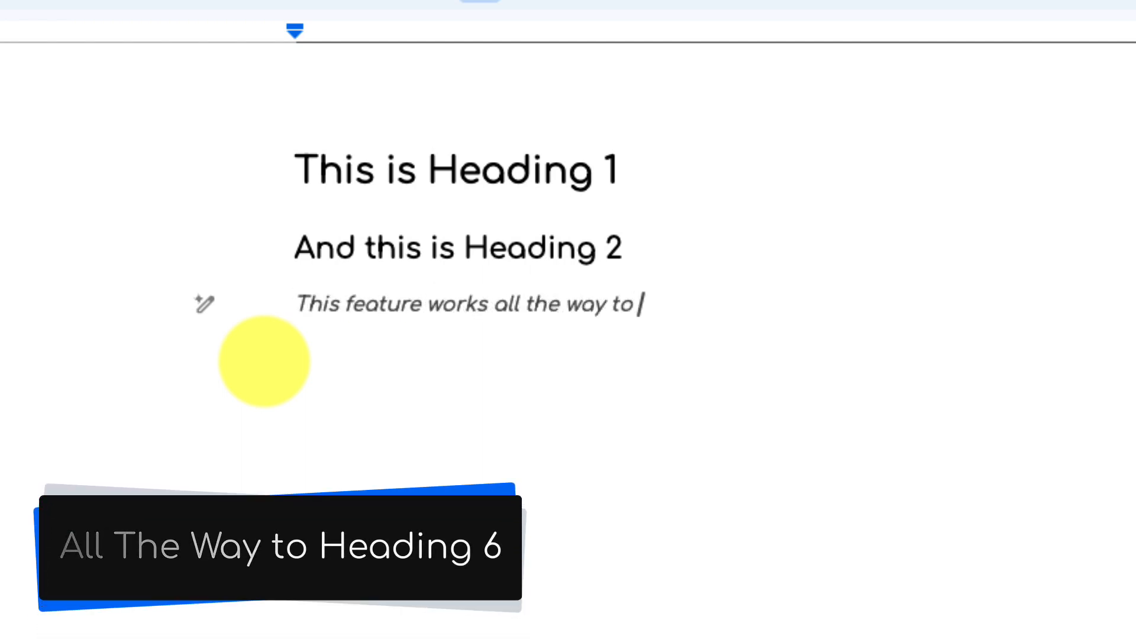
pyautogui.write('Heading 6!')
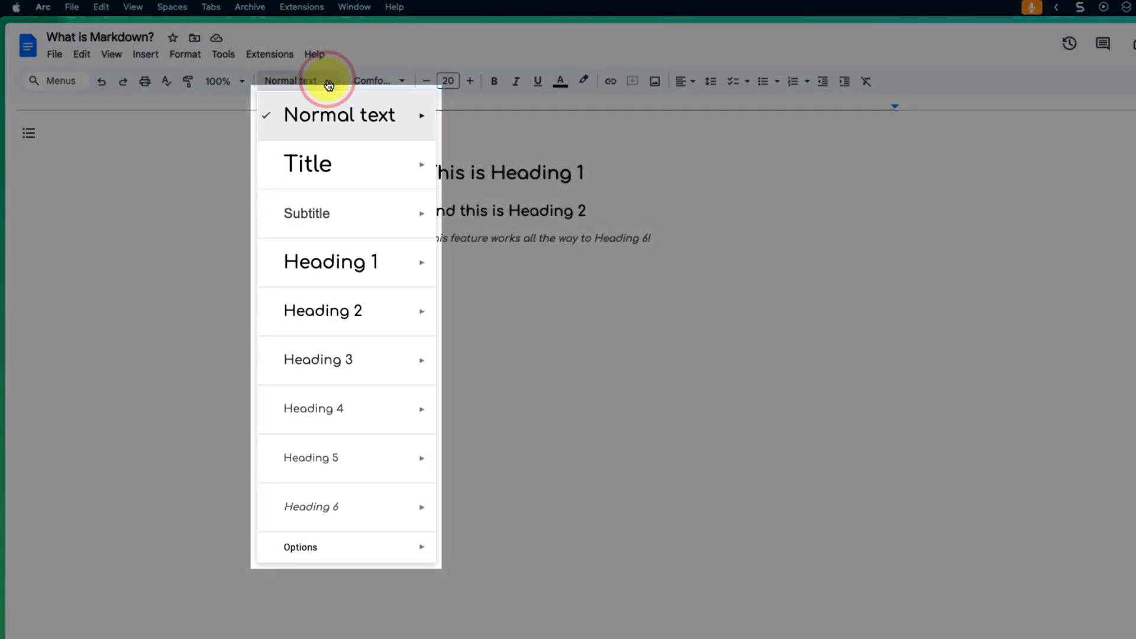
pyautogui.moveTo(359, 505)
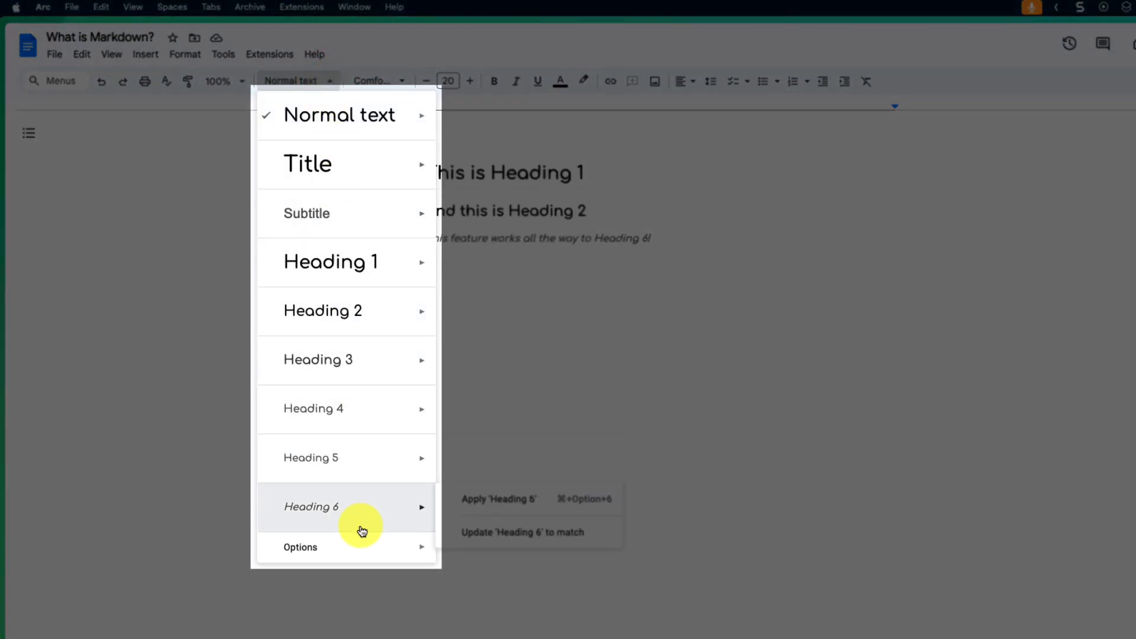
pyautogui.moveTo(361, 529)
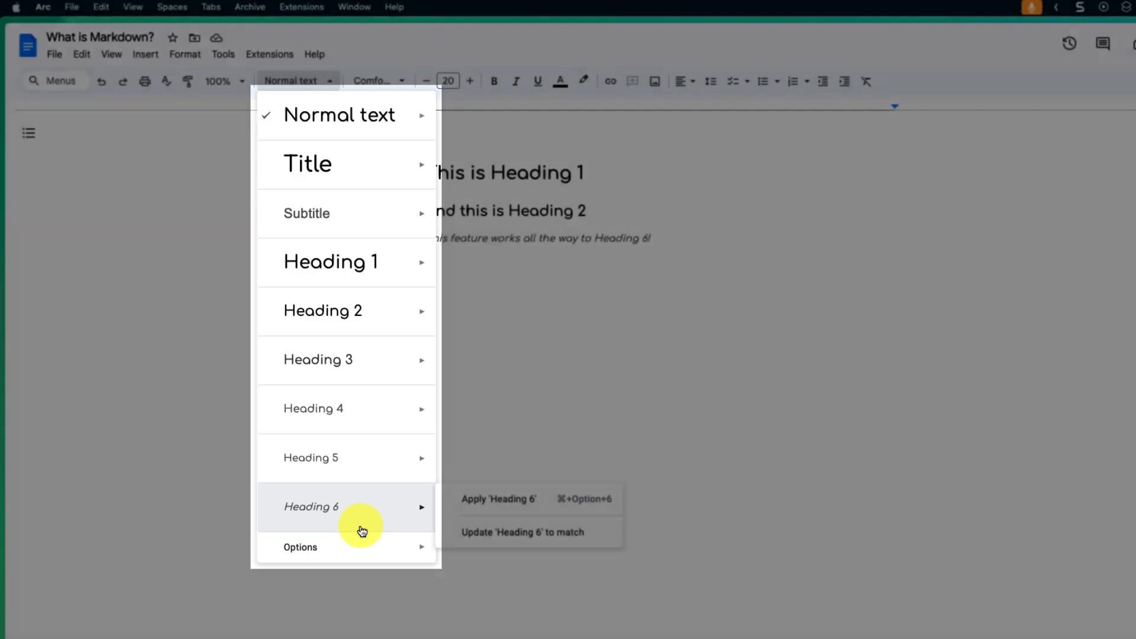
pyautogui.click(515, 285)
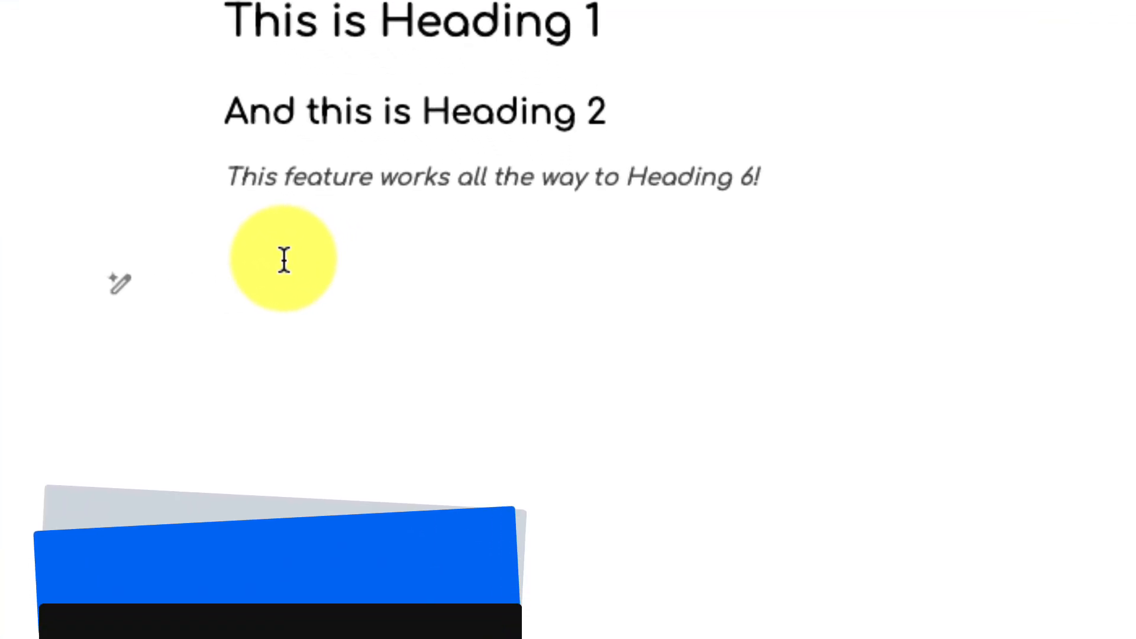
# Step: Add the line 'Check out my links!' and bring up its context menu
pyautogui.write('Check out my links!')
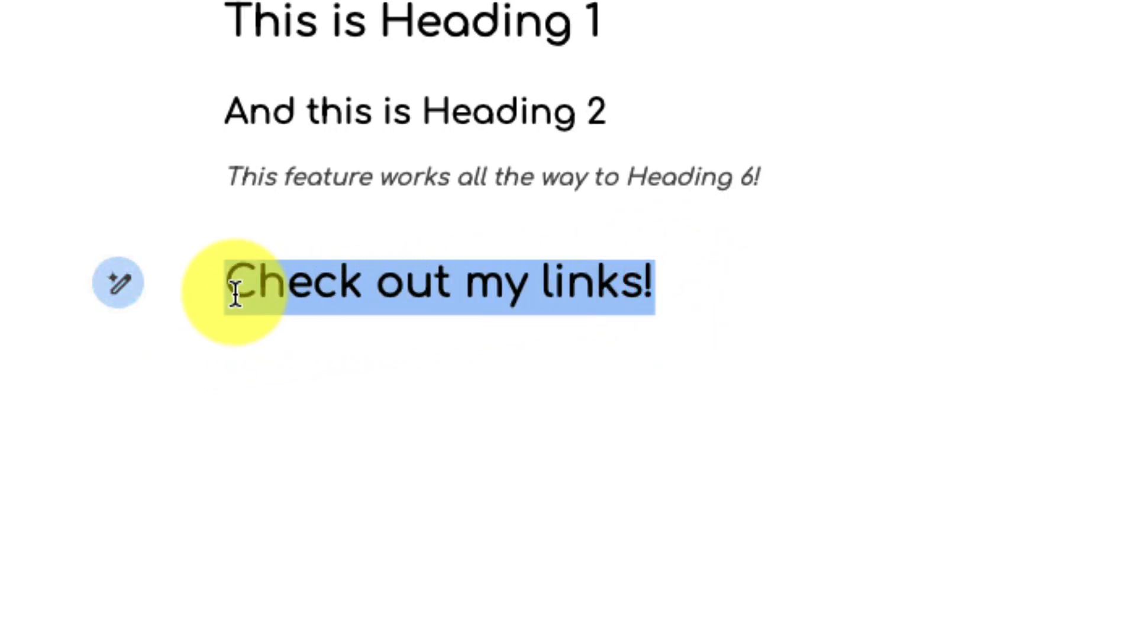
pyautogui.rightClick(366, 87)
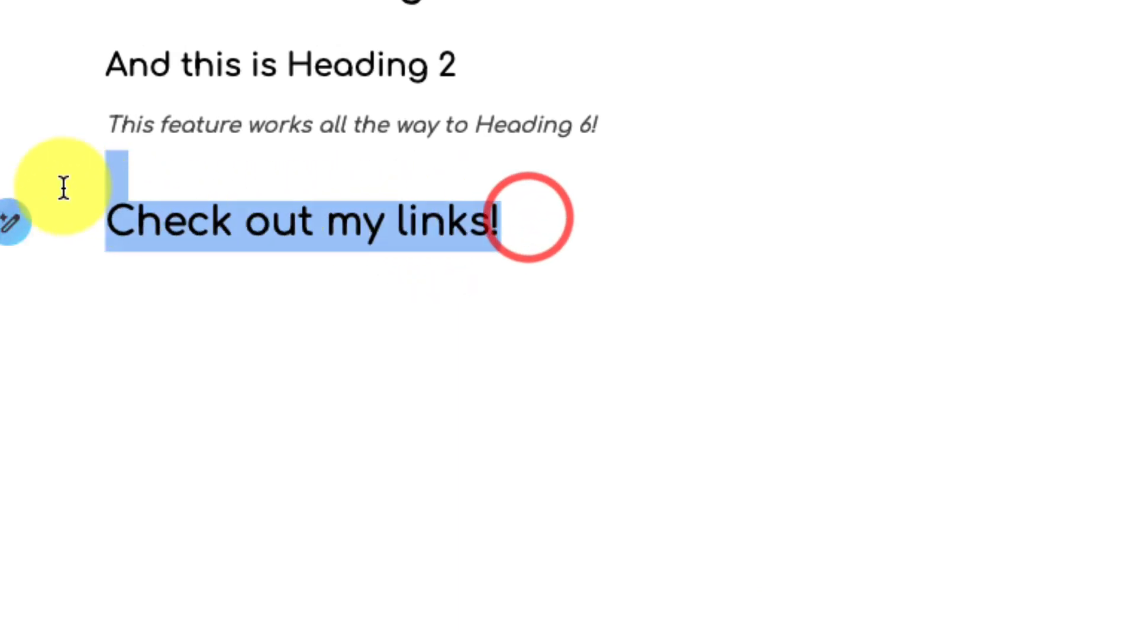
pyautogui.press('Delete')
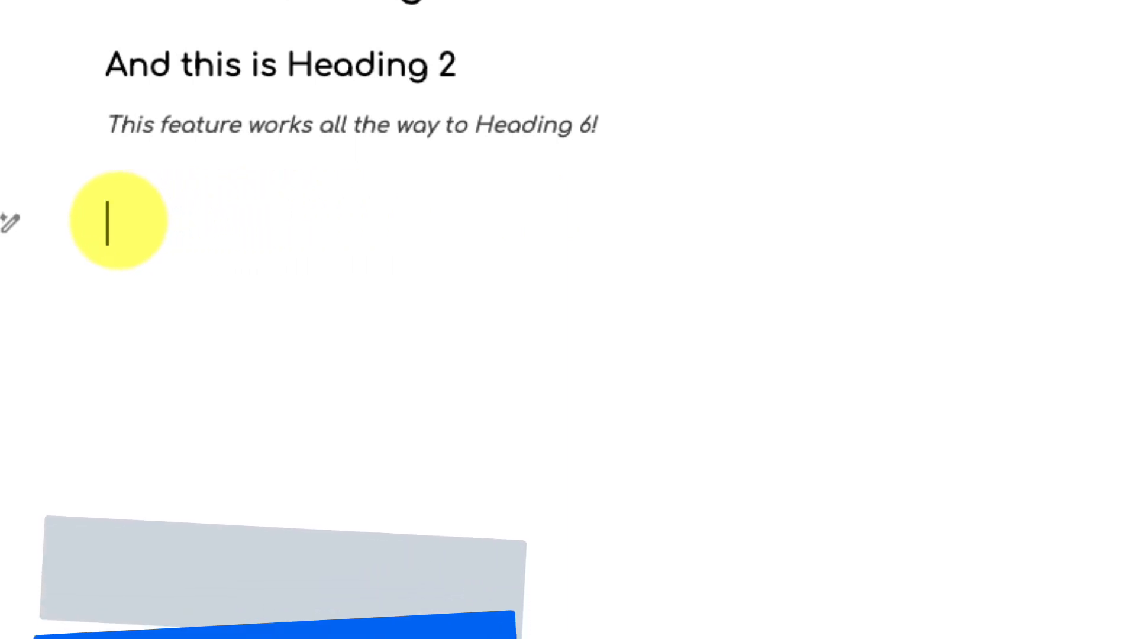
pyautogui.write('[Check out my Links!]')
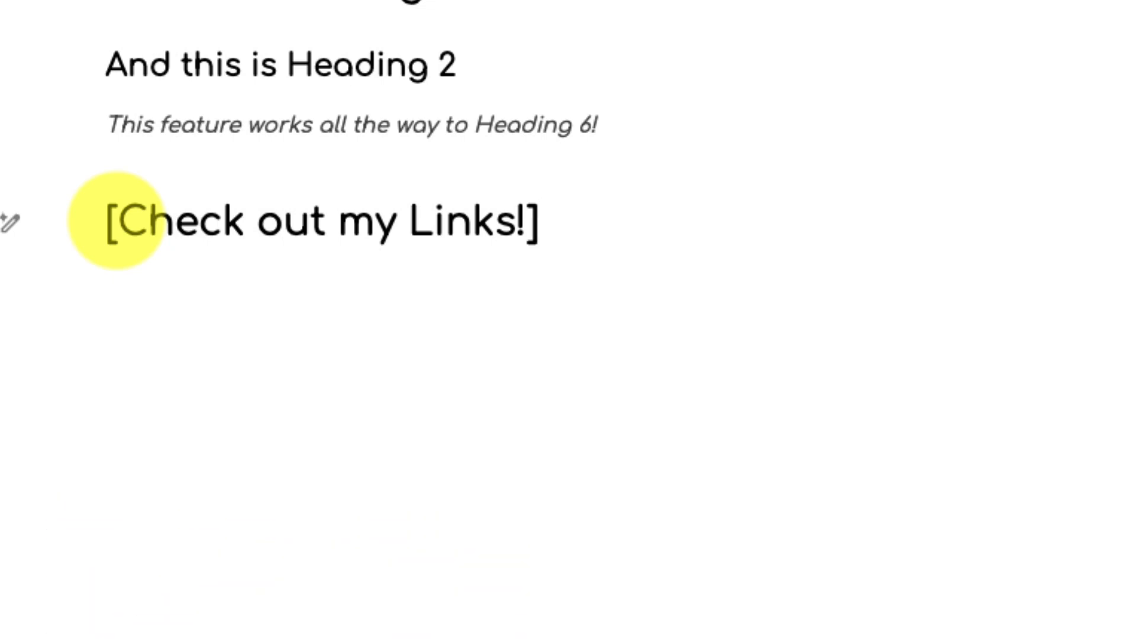
pyautogui.write('(')
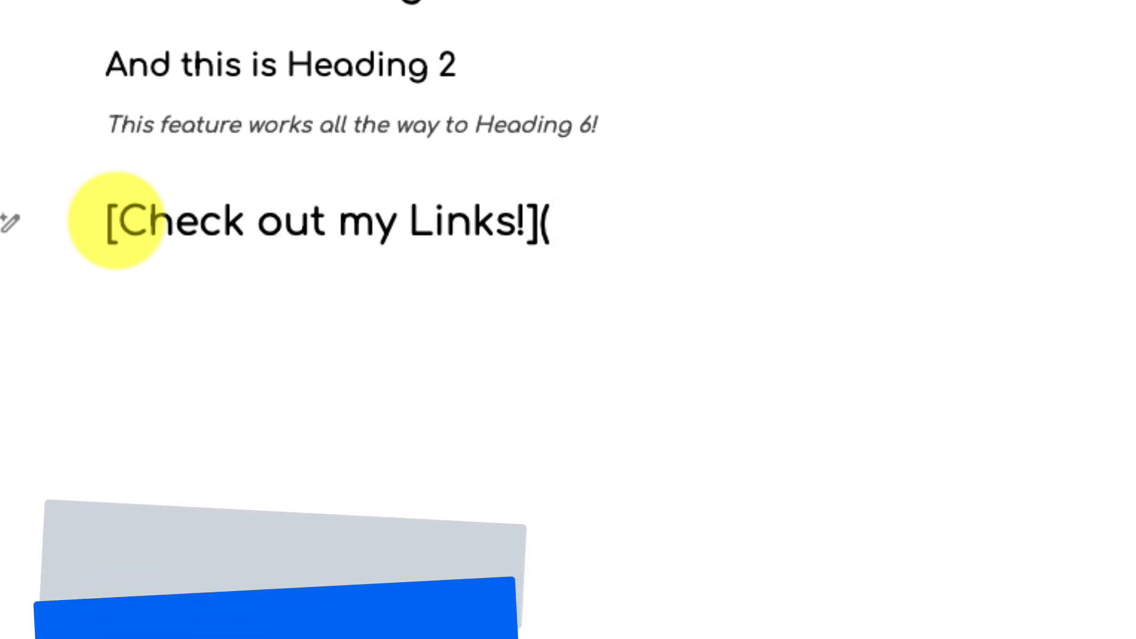
pyautogui.write('https://bento.')
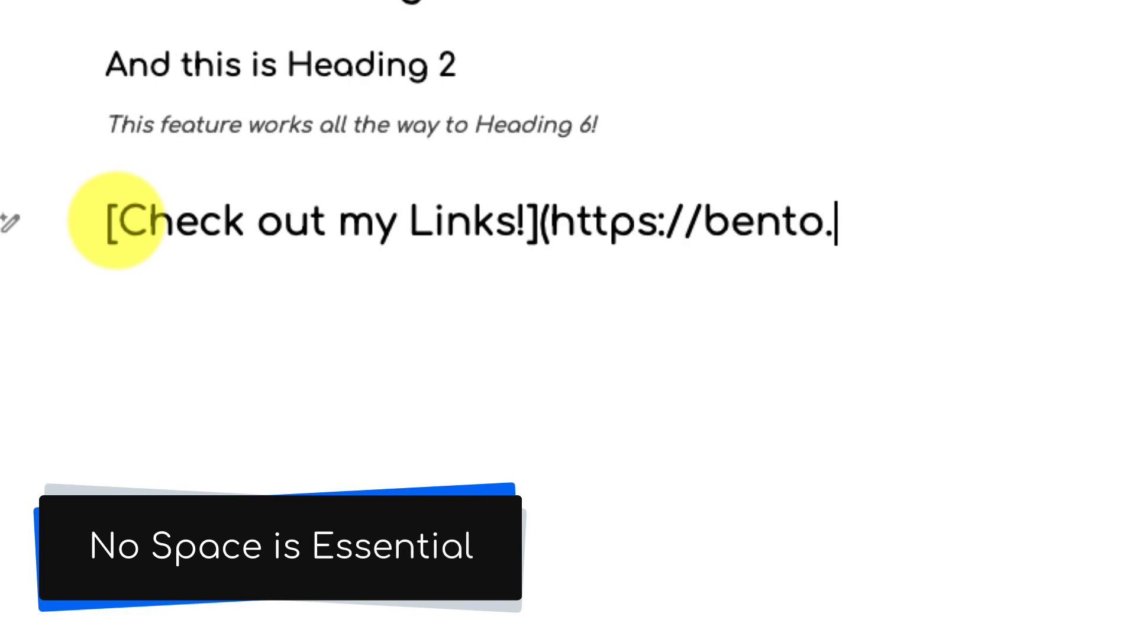
pyautogui.write('me/paulomalley')
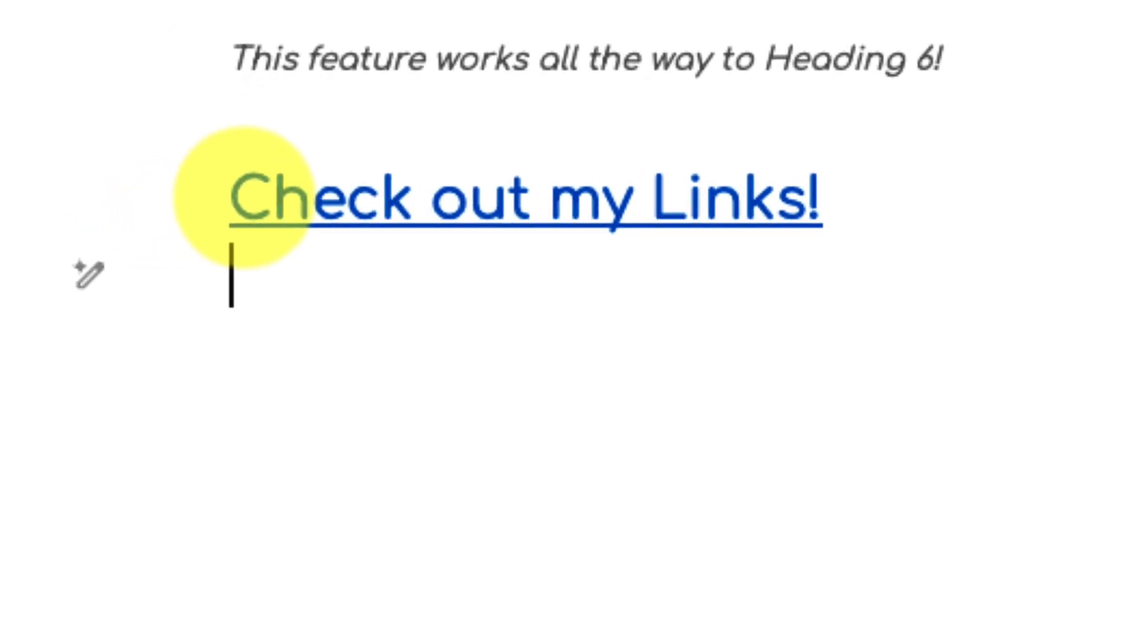
pyautogui.click(667, 188)
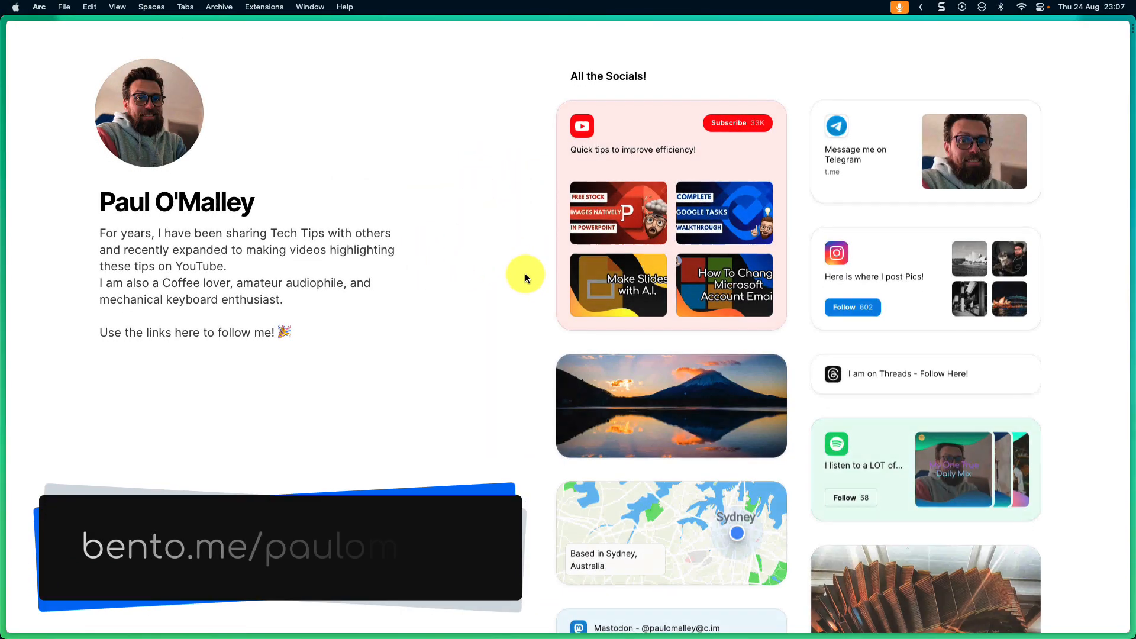
pyautogui.scroll(-3)
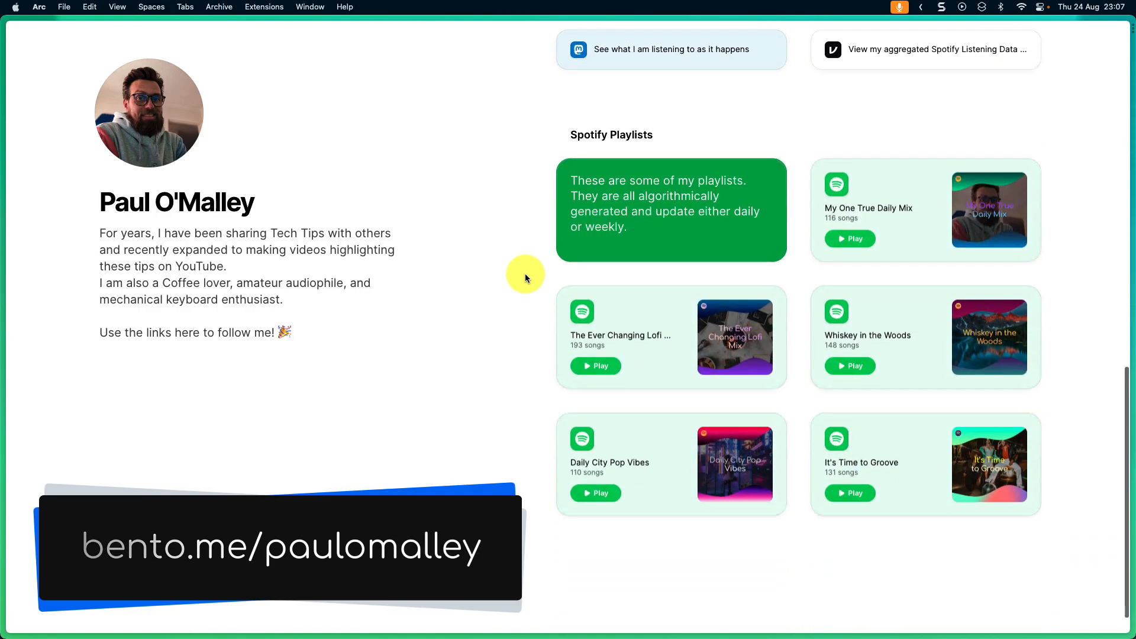
pyautogui.scroll(3)
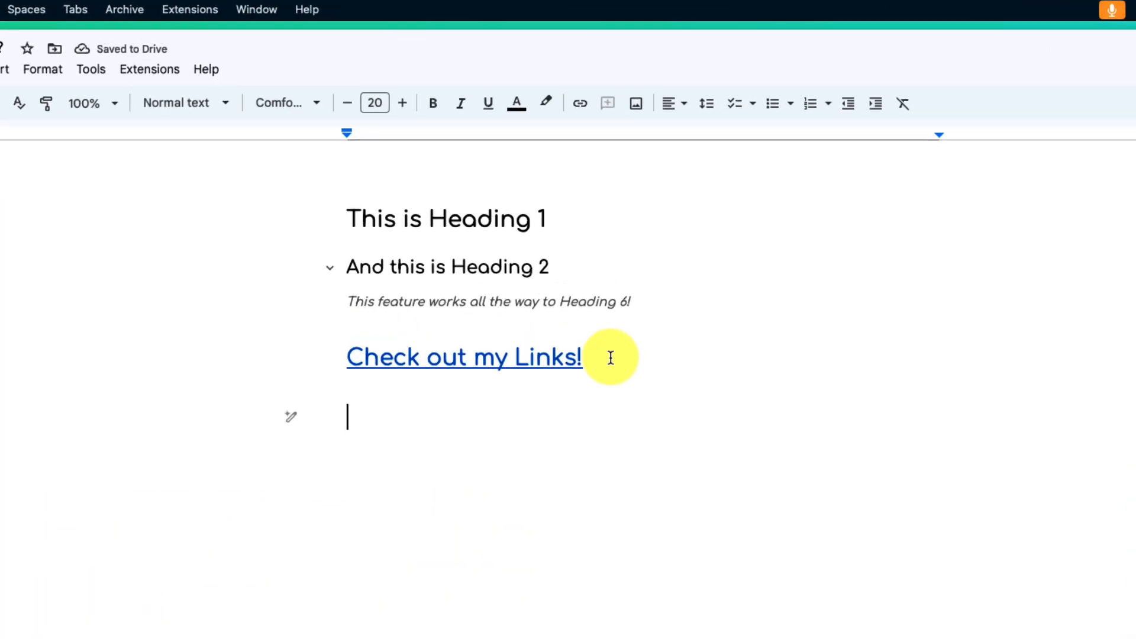
pyautogui.moveTo(433, 103)
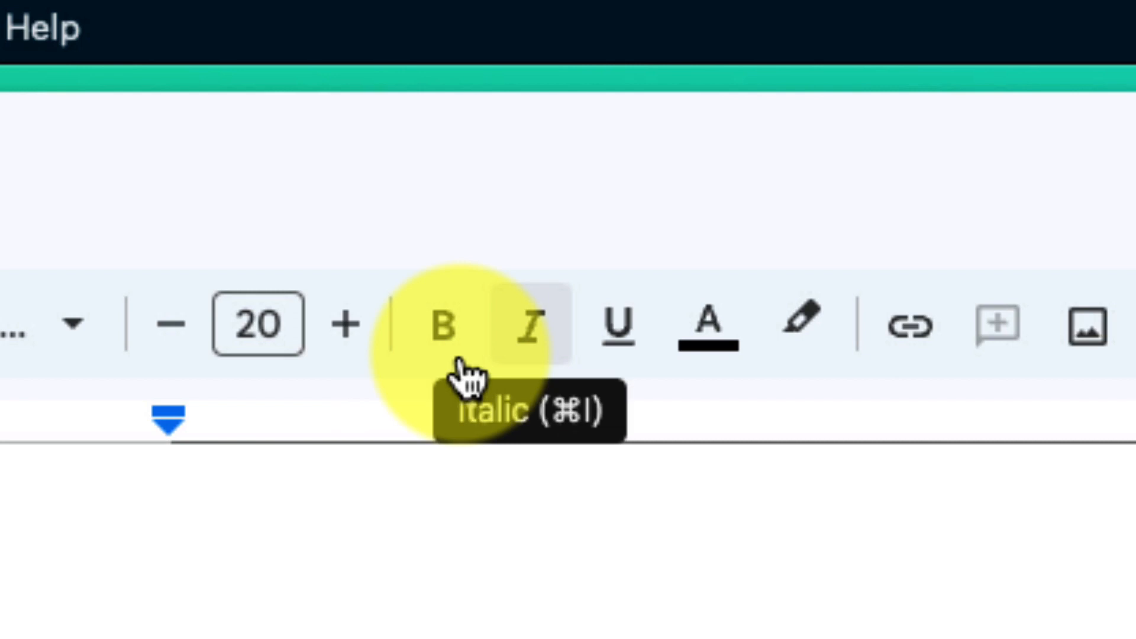
# Step: Add the asterisk-wrapped italic line 'This text is going to be italic' below the link
pyautogui.scroll(-3)
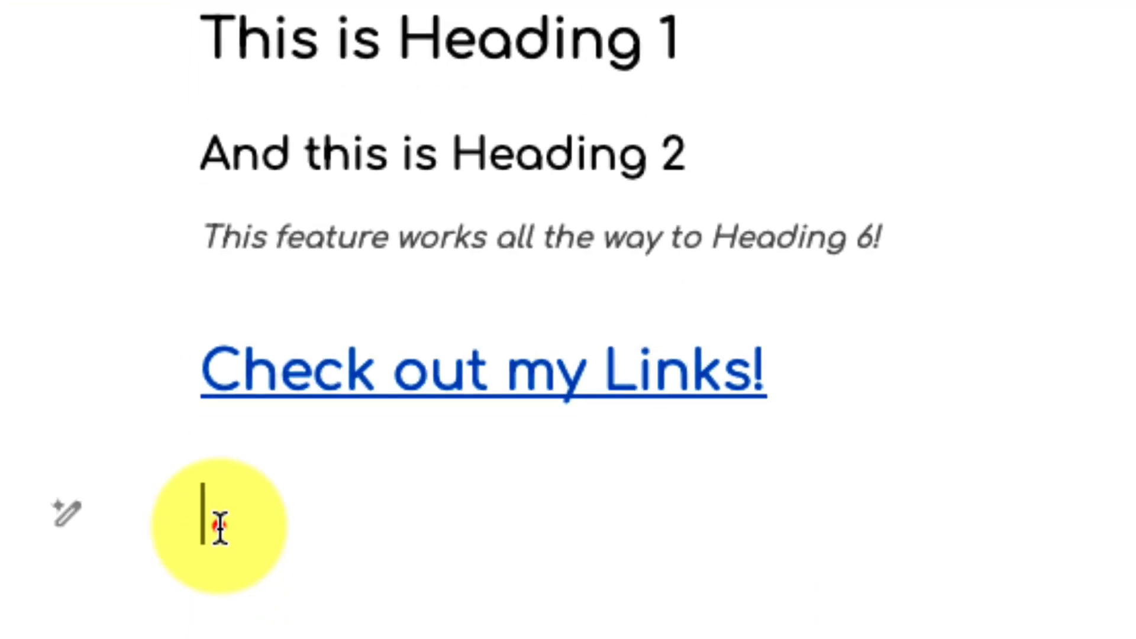
pyautogui.scroll(-3)
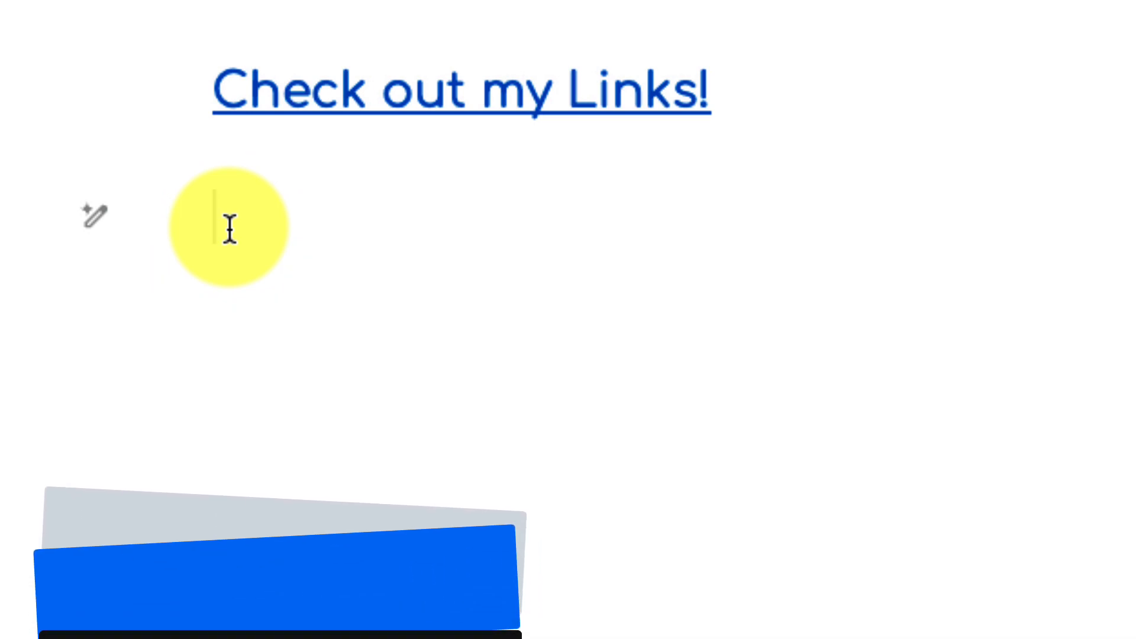
pyautogui.write('*This text is going to be italic')
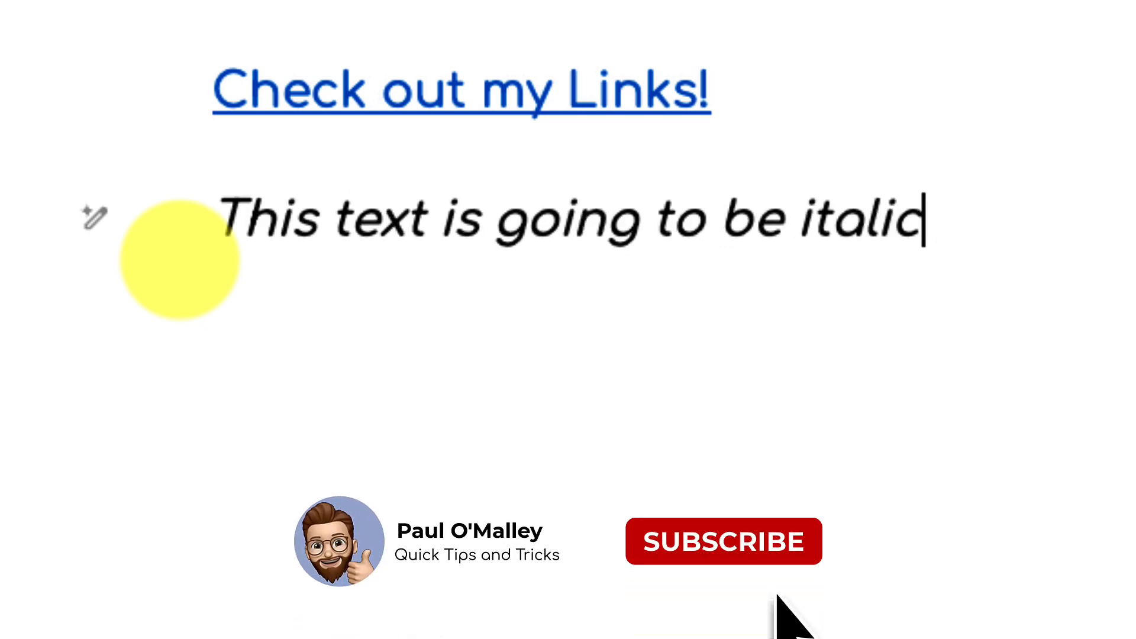
pyautogui.click(724, 541)
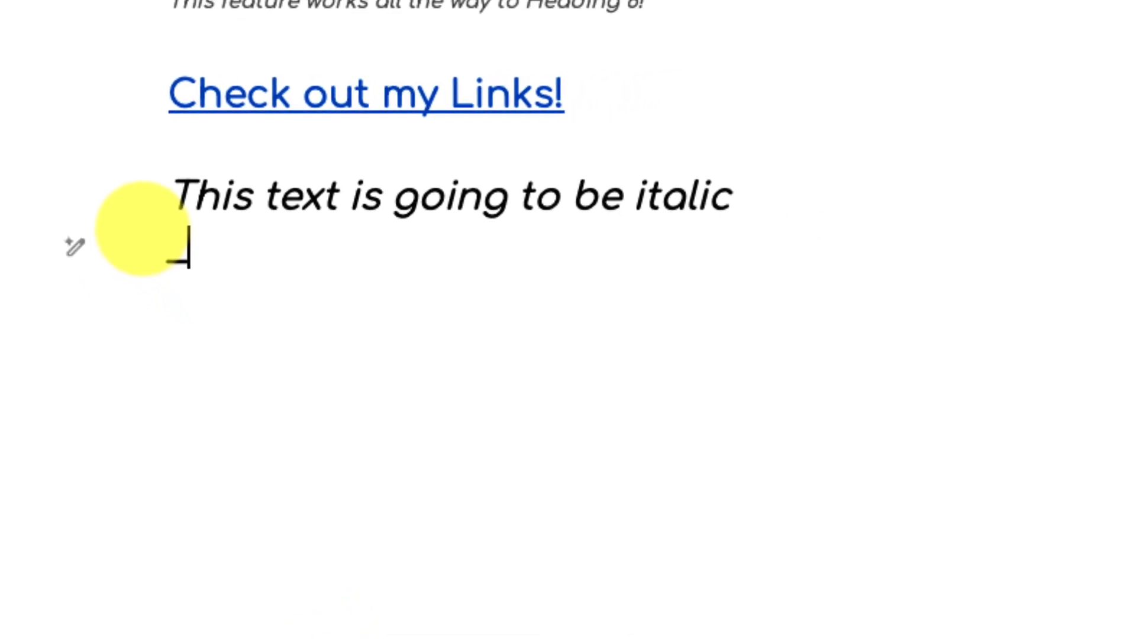
# Step: Add the underscore-wrapped italic line 'You can also use underscores if you prefer'
pyautogui.write('_You can also')
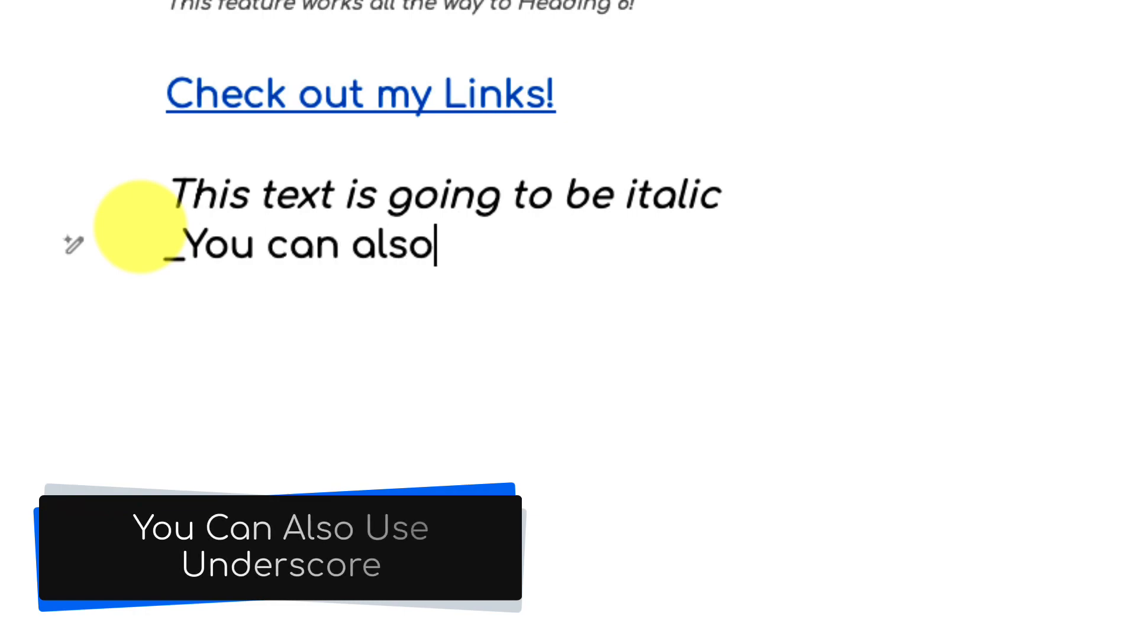
pyautogui.write('use underscores i')
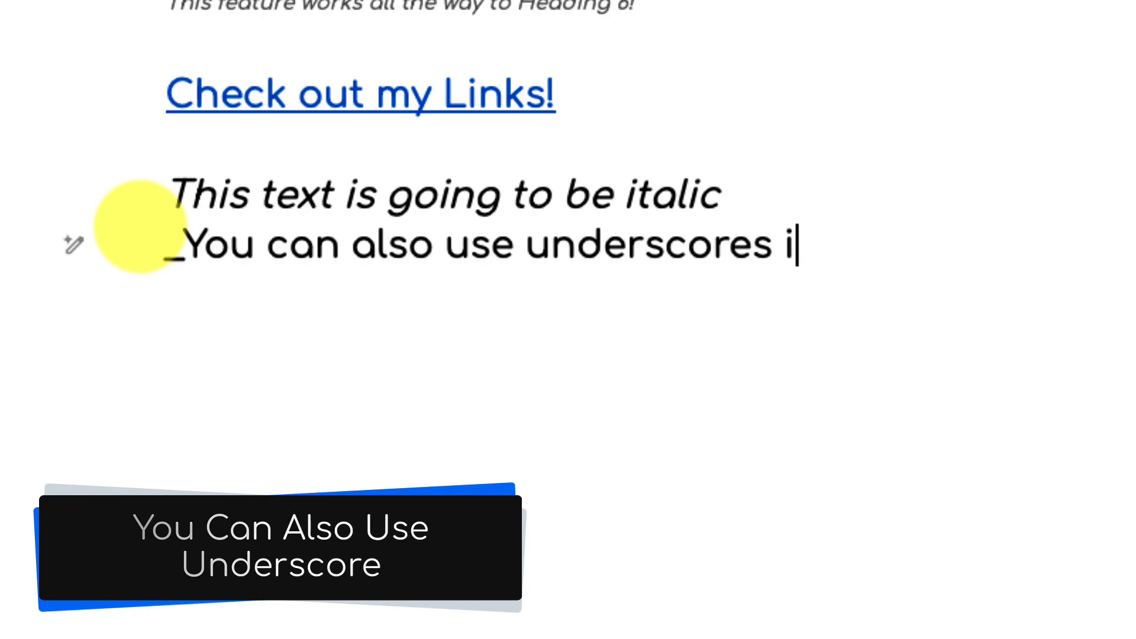
pyautogui.write('f you prefer')
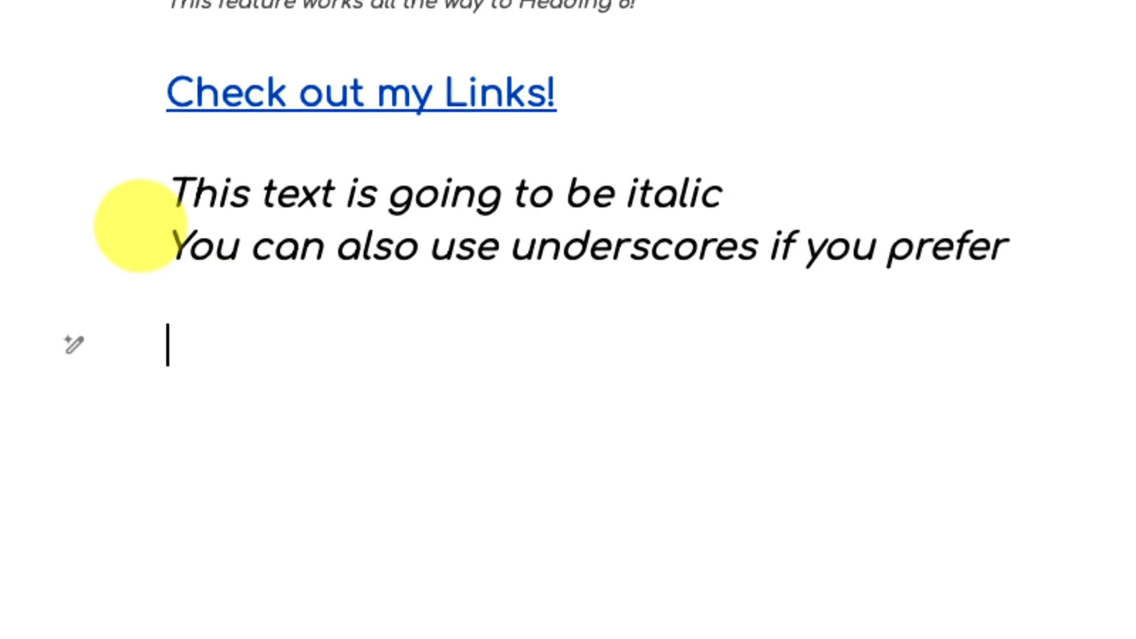
pyautogui.write('**')
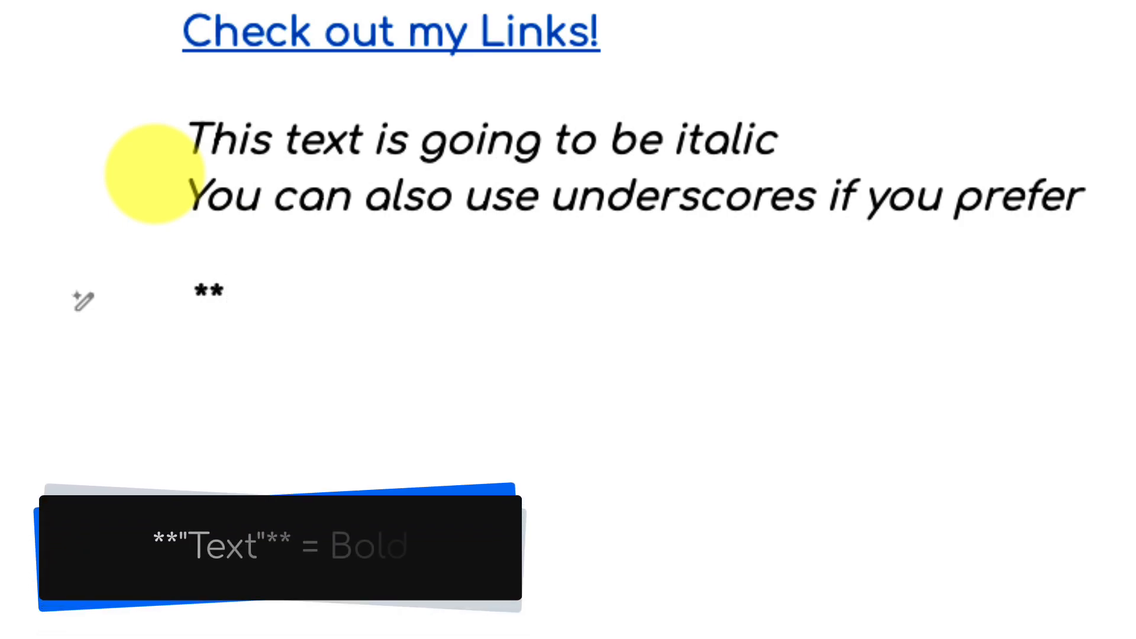
# Step: Add the bold lines 'Two asterisks will give you bold text' and 'Same here'
pyautogui.write('Two asteri')
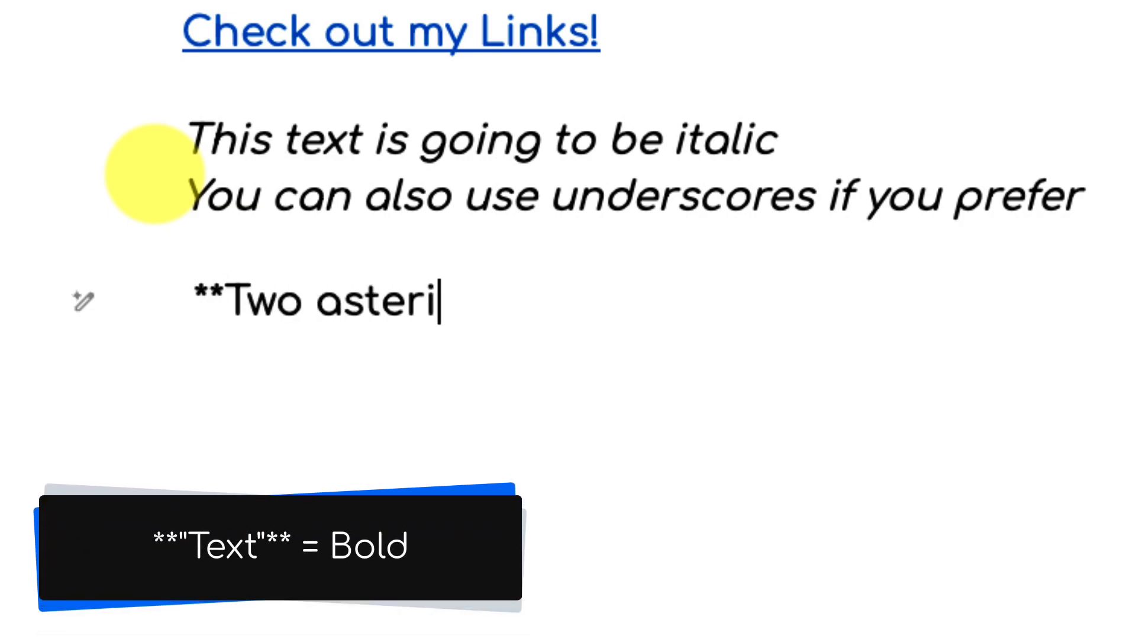
pyautogui.write('sks will give you bold text')
pyautogui.write('__Same')
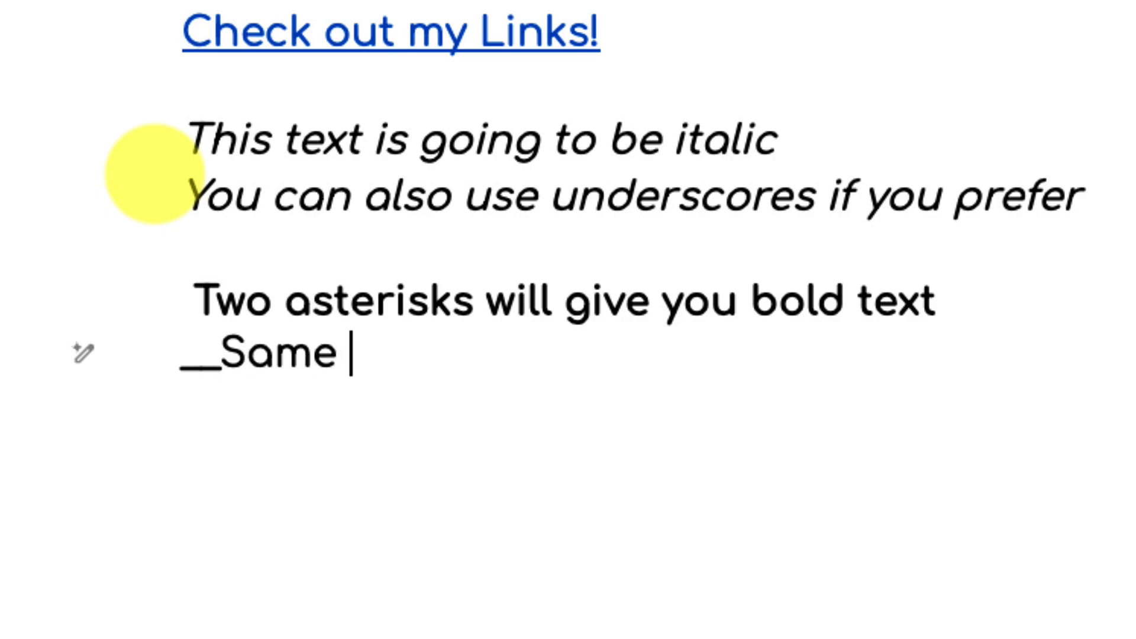
pyautogui.write('here')
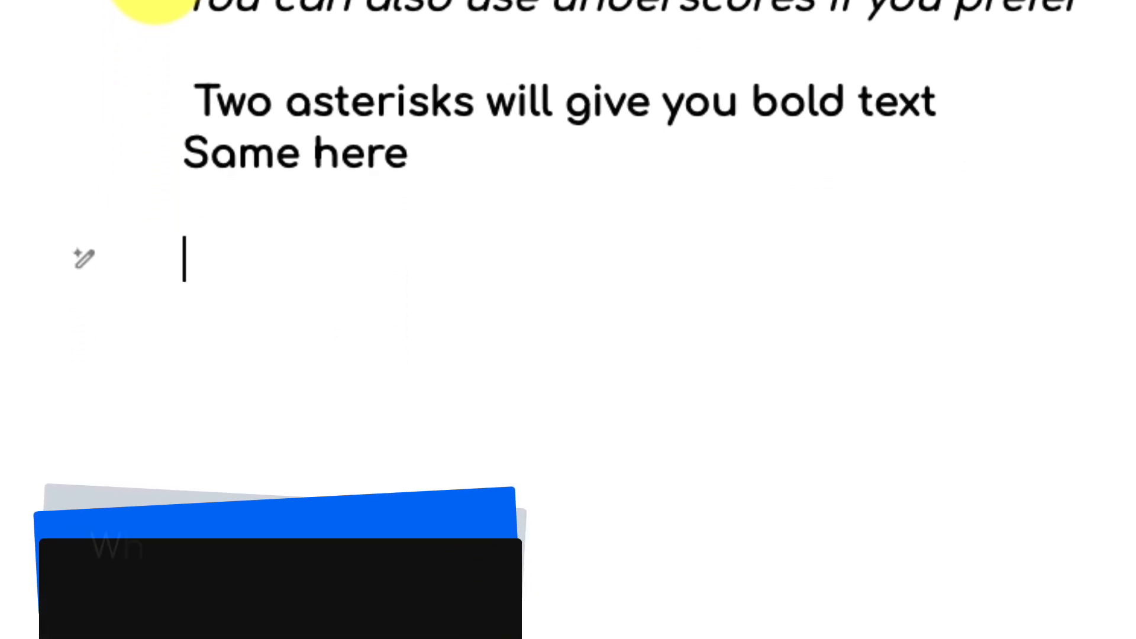
pyautogui.write('***')
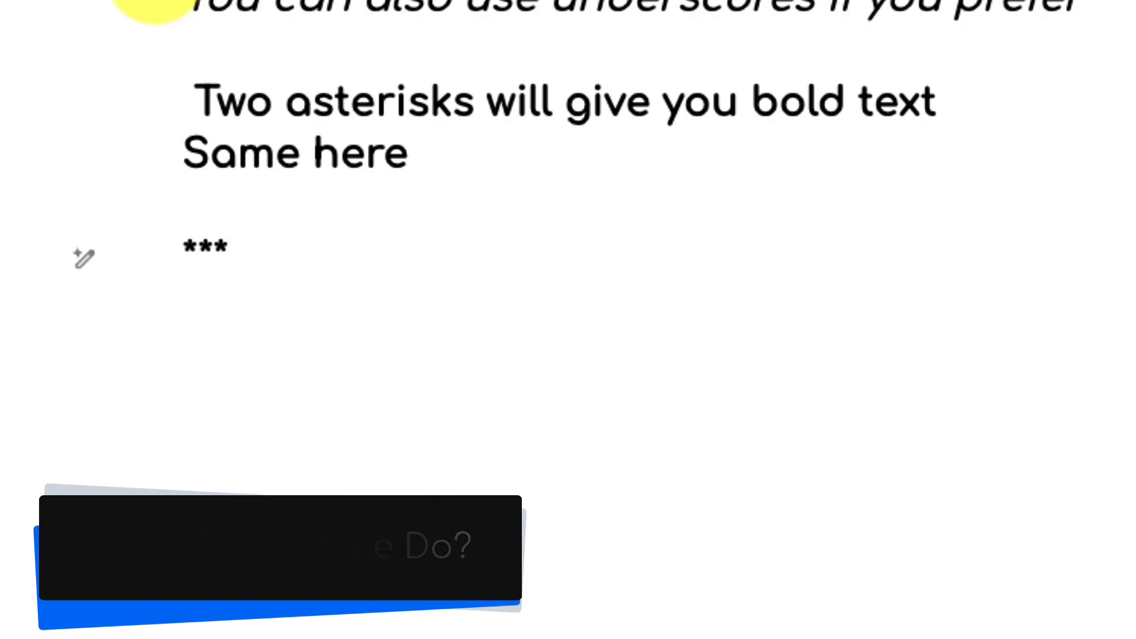
# Step: Add bold-italic lines 'Use three to combine bold and italic' and '___Yet again...___', then begin a tilde line
pyautogui.write('Use three to co')
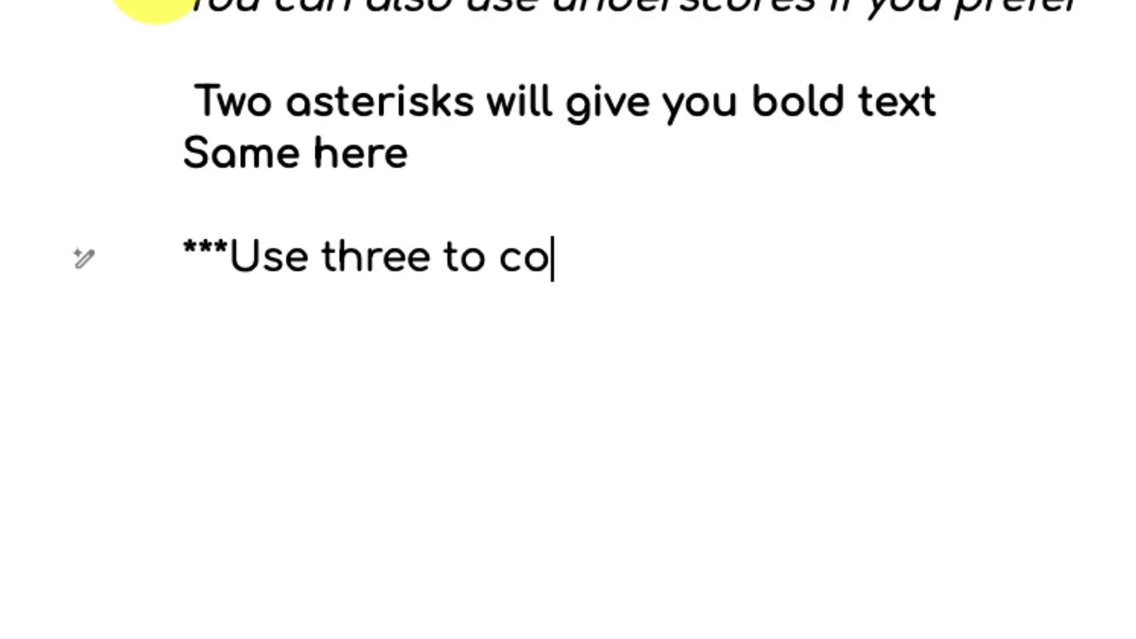
pyautogui.write('mbine bold and italic')
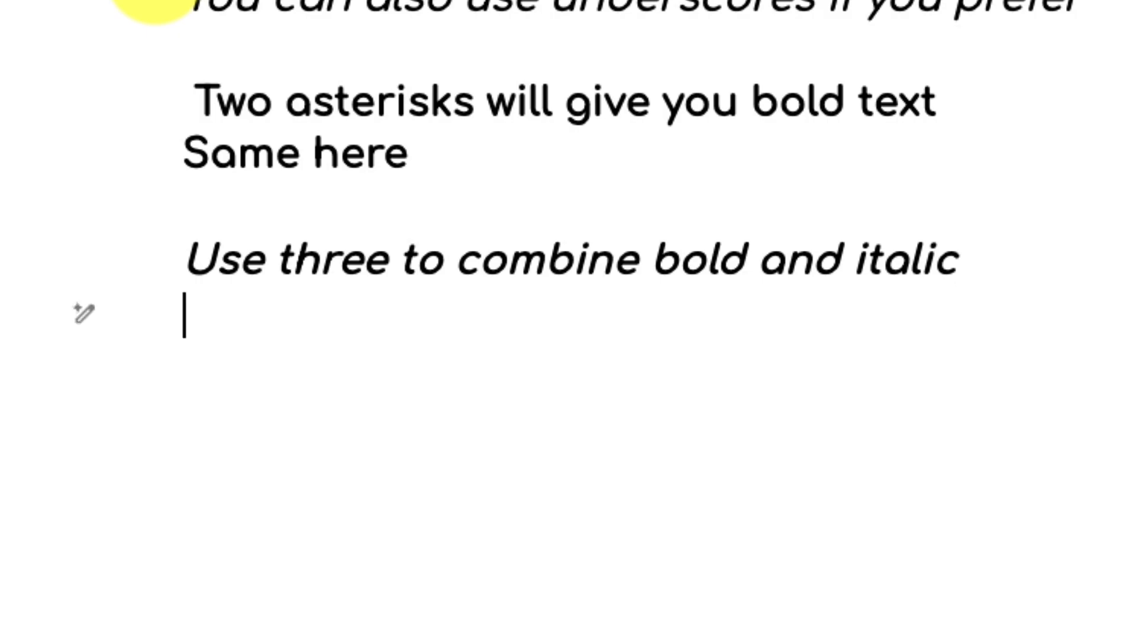
pyautogui.write('___Yet')
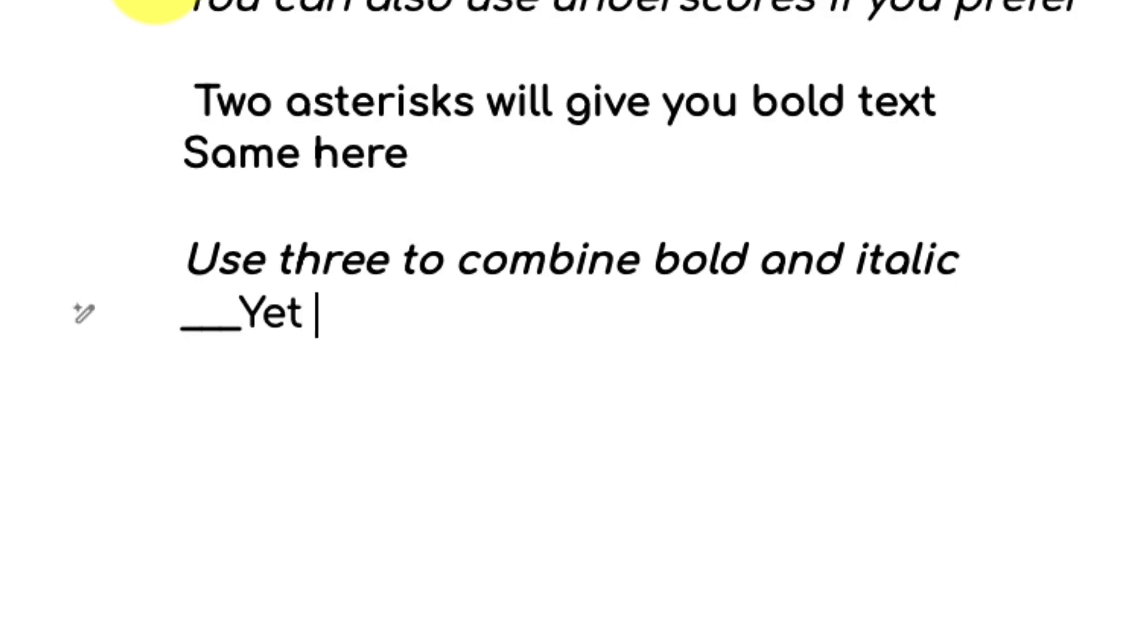
pyautogui.write('again...__')
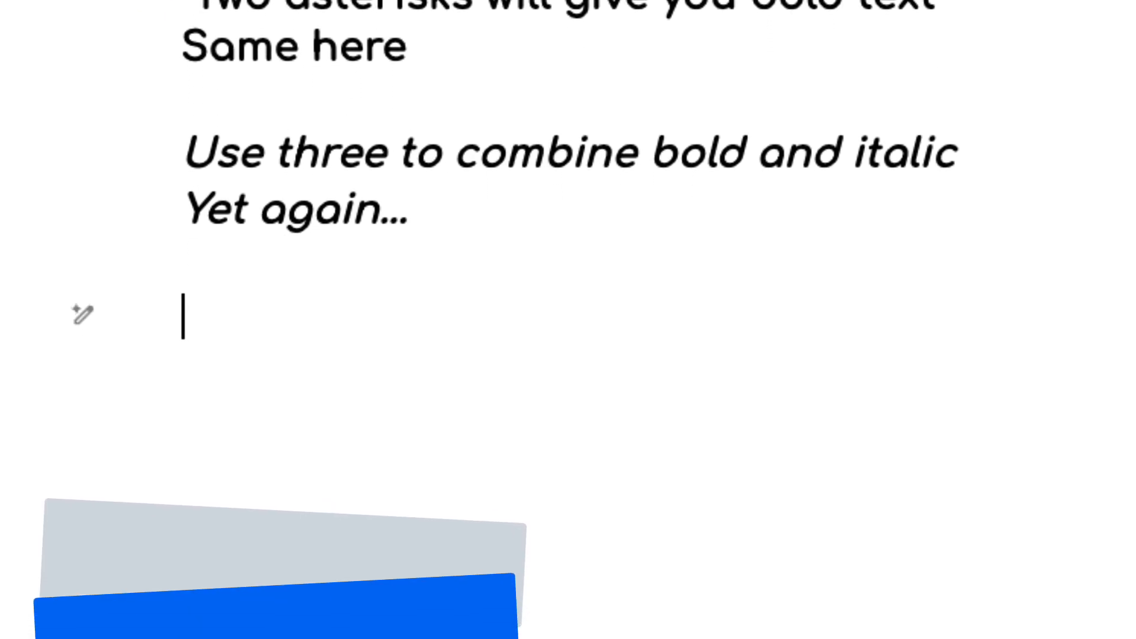
pyautogui.write('~The tilde will give my text')
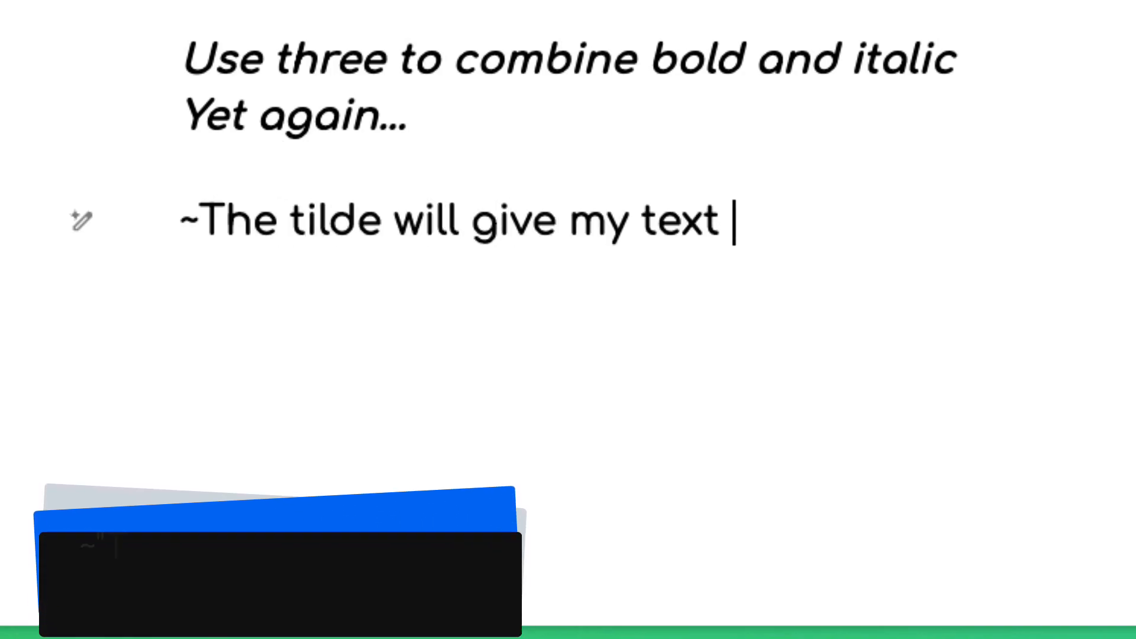
# Step: Finish the tilde-wrapped sentence so 'The tilde will give my text a strikethrough' becomes struck through
pyautogui.write('a strikethrough')
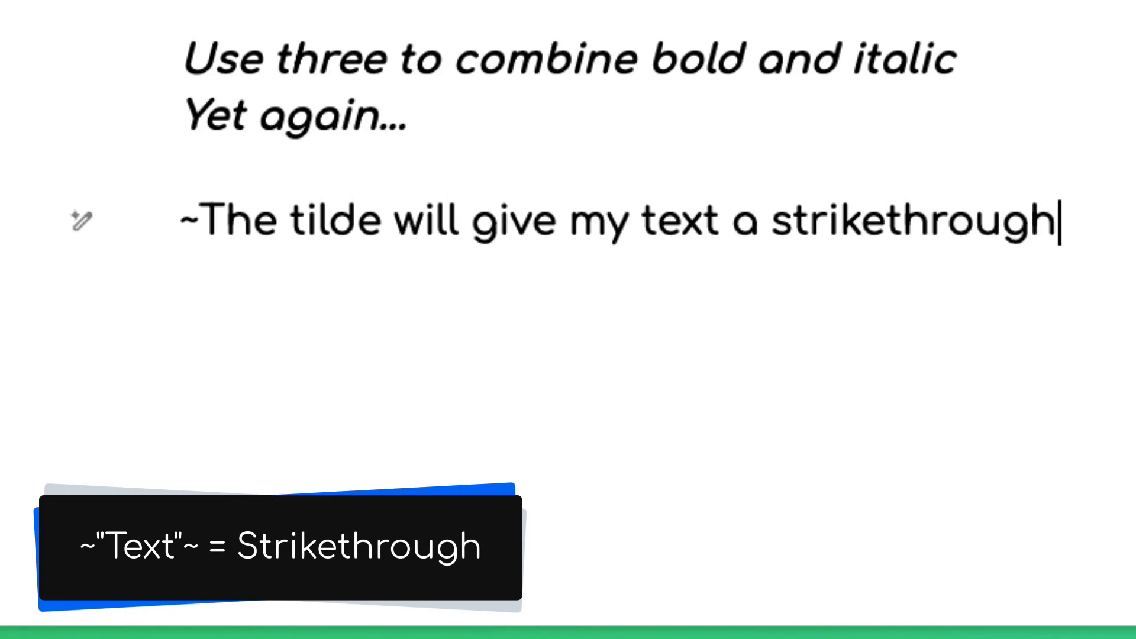
pyautogui.write('~')
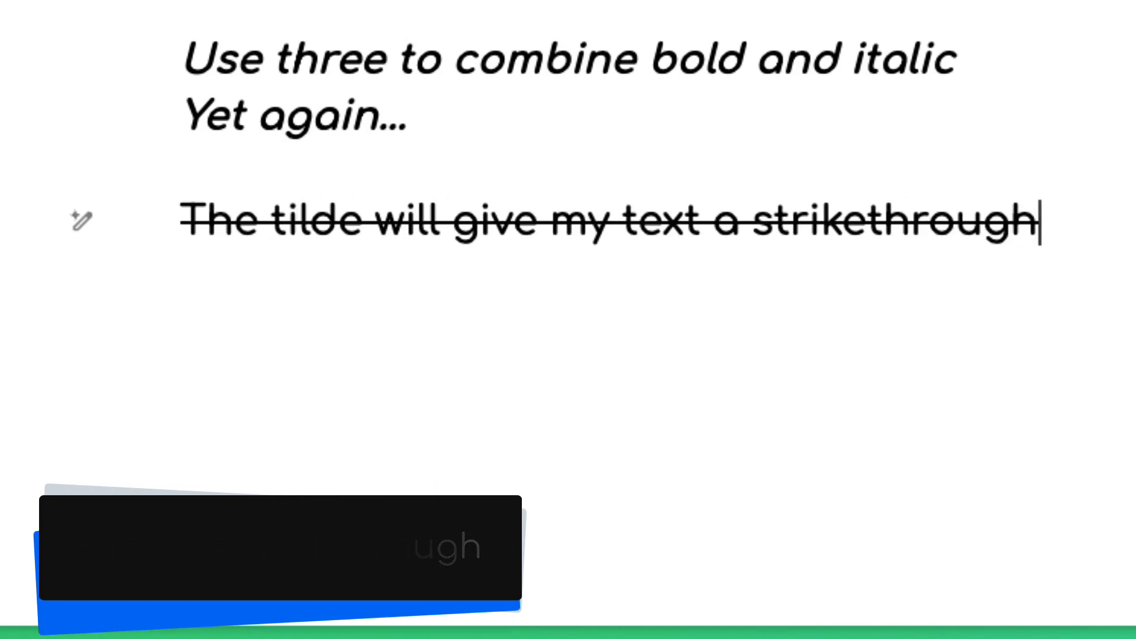
pyautogui.scroll(3)
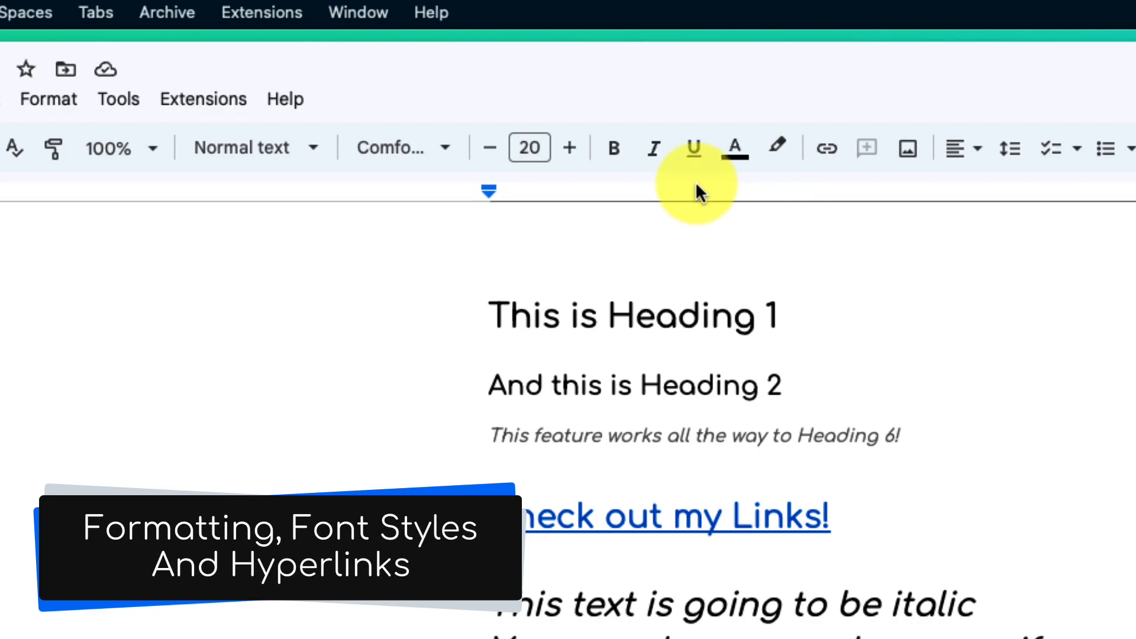
pyautogui.moveTo(269, 185)
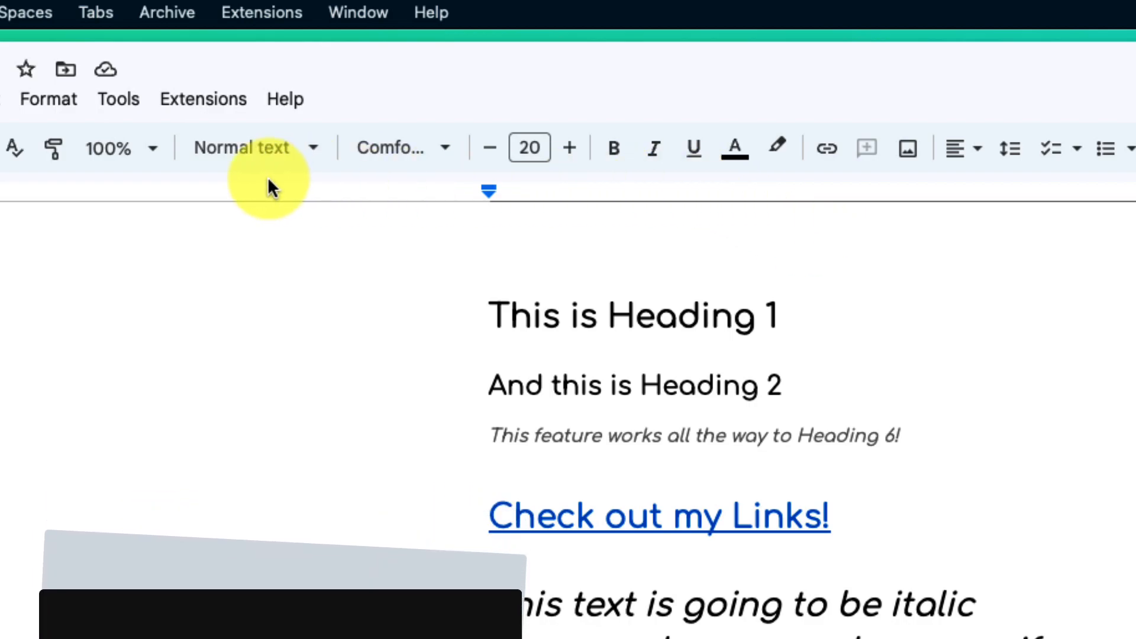